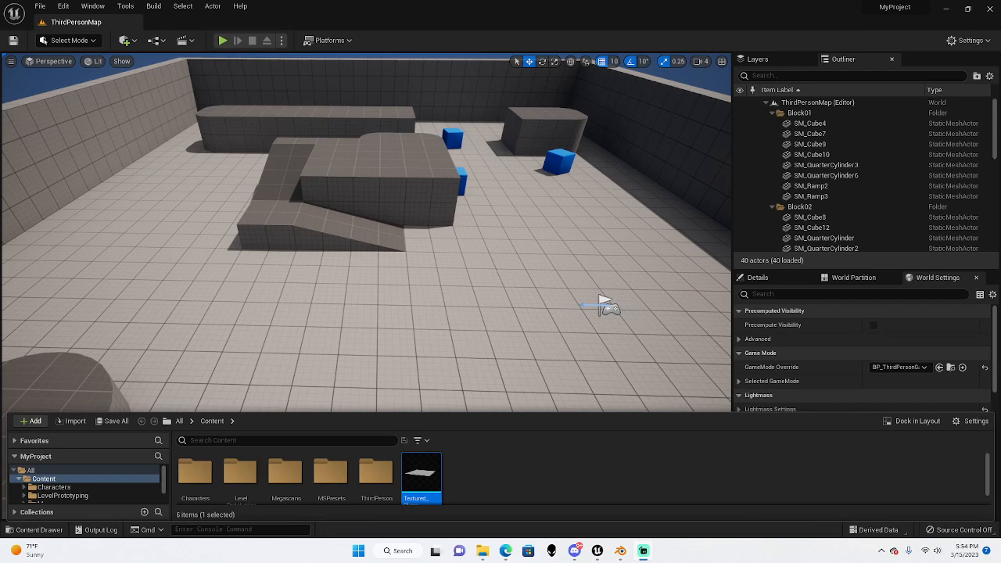
pyautogui.moveTo(489, 364)
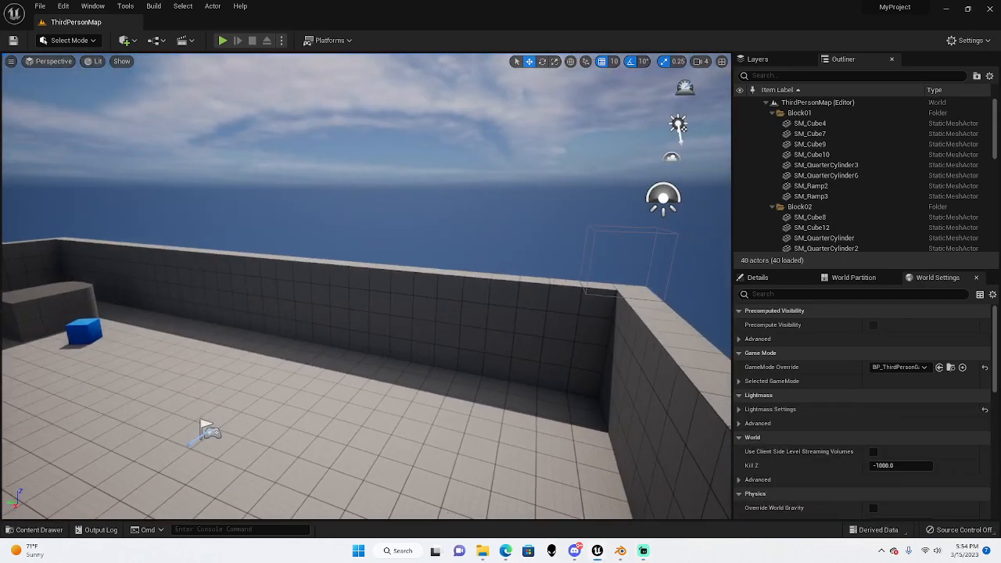
# Play-test the level, then add a plane and delete Blender's cube, camera and light.
pyautogui.click(222, 40)
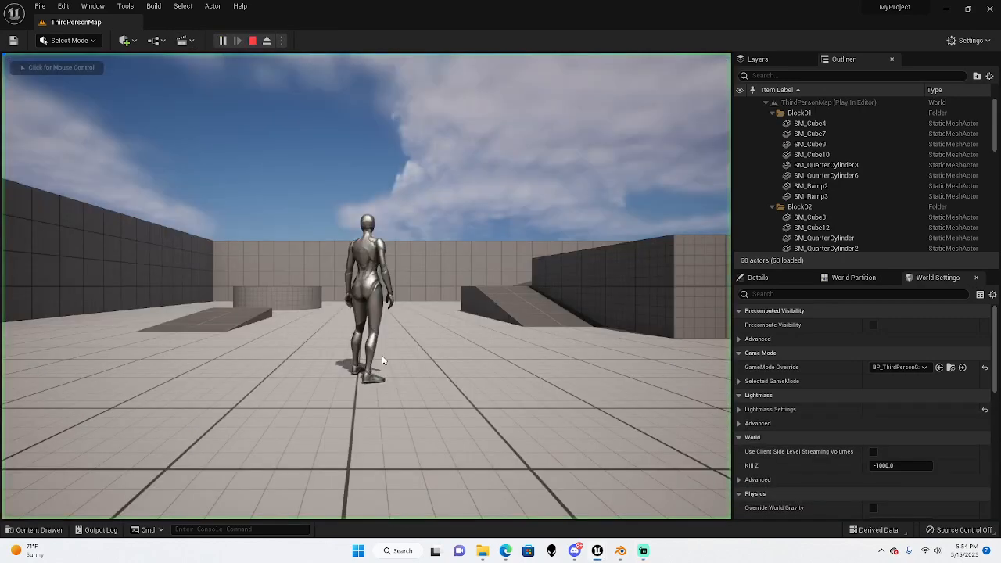
pyautogui.click(252, 40)
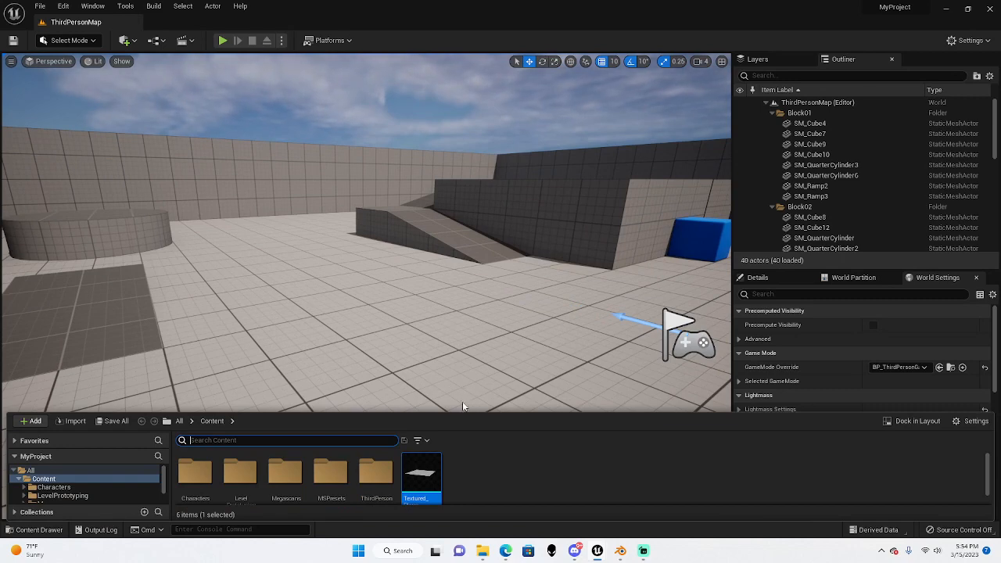
pyautogui.moveTo(421, 473)
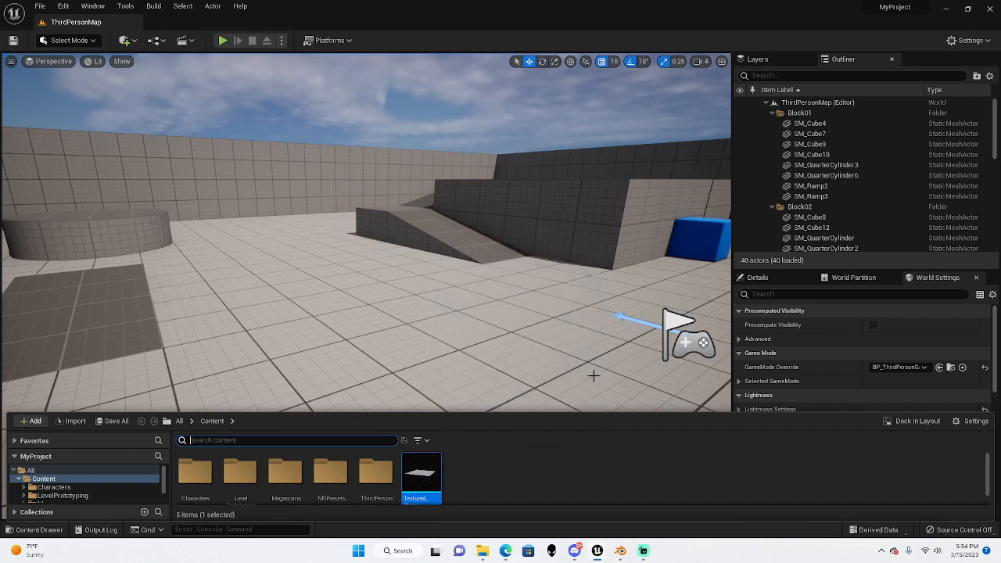
pyautogui.moveTo(509, 468)
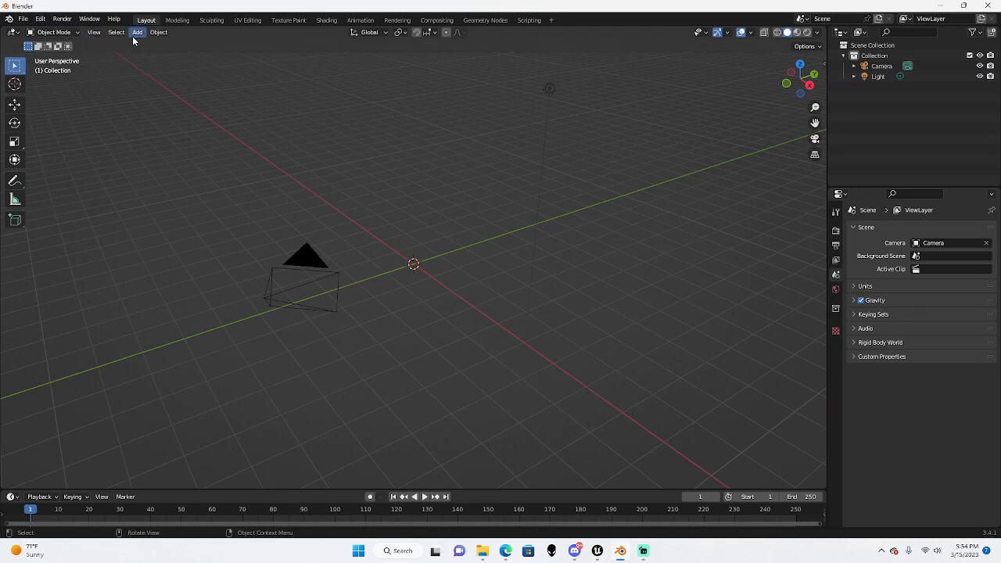
pyautogui.click(137, 32)
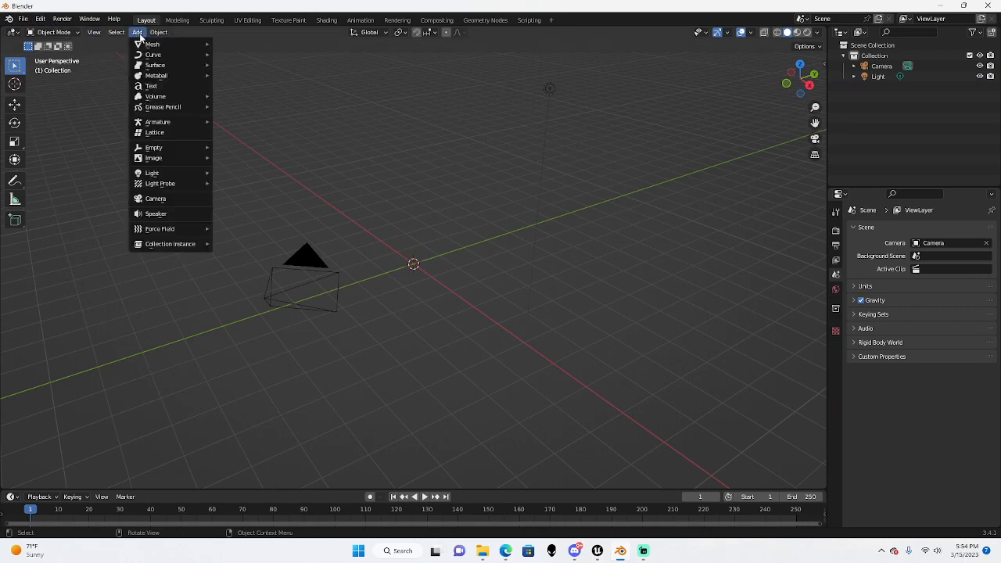
pyautogui.click(152, 44)
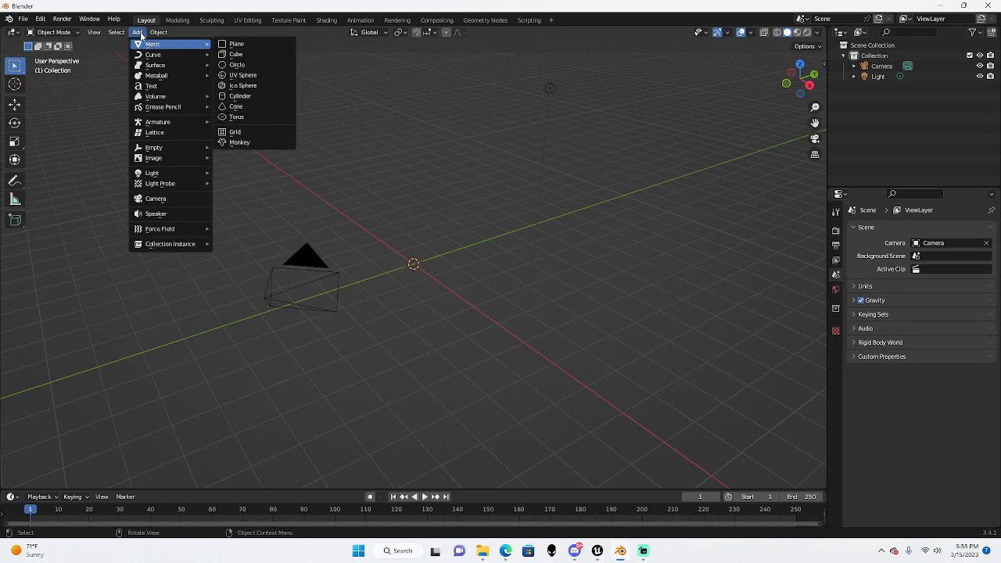
pyautogui.click(236, 43)
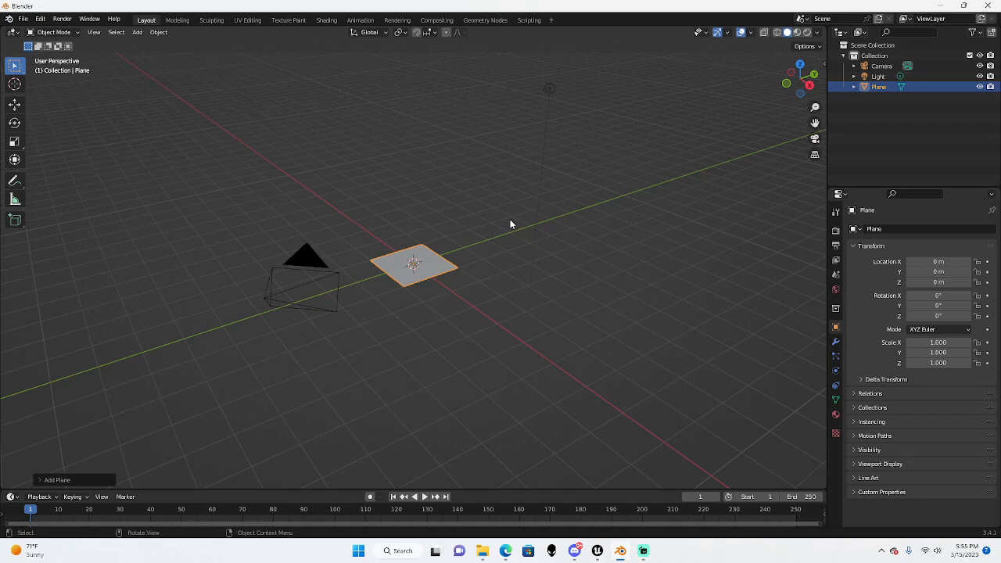
pyautogui.moveTo(510, 212)
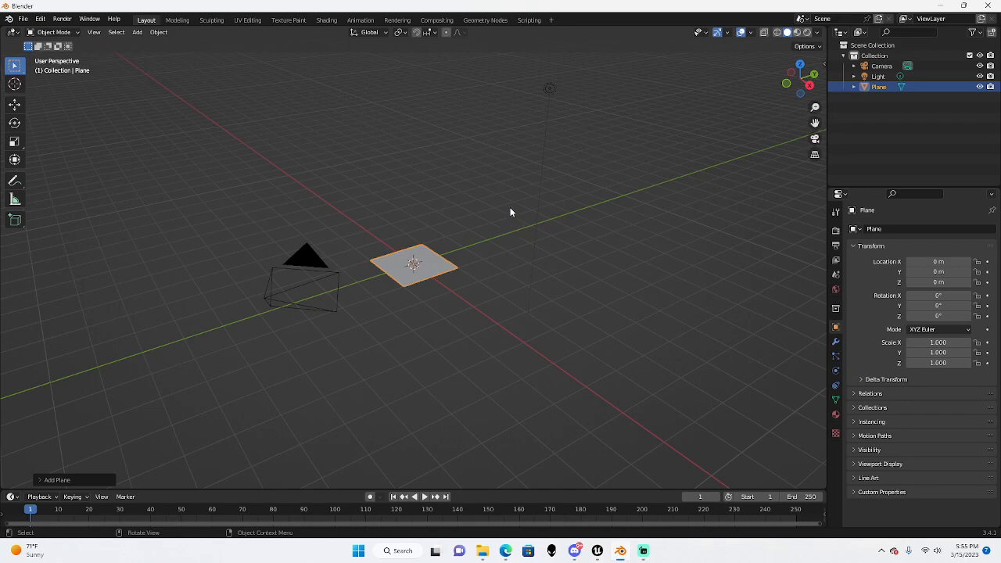
pyautogui.click(117, 32)
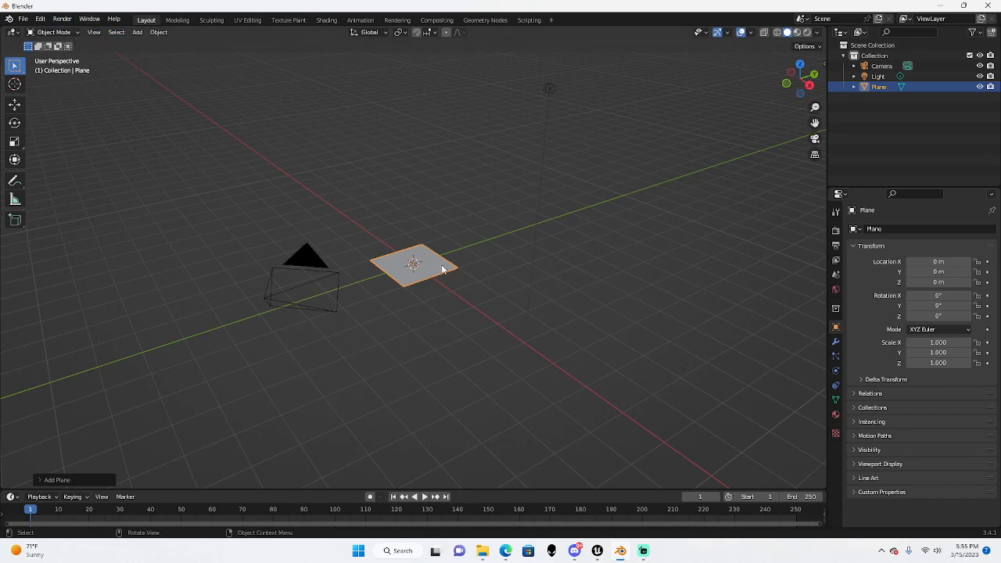
pyautogui.moveTo(423, 249)
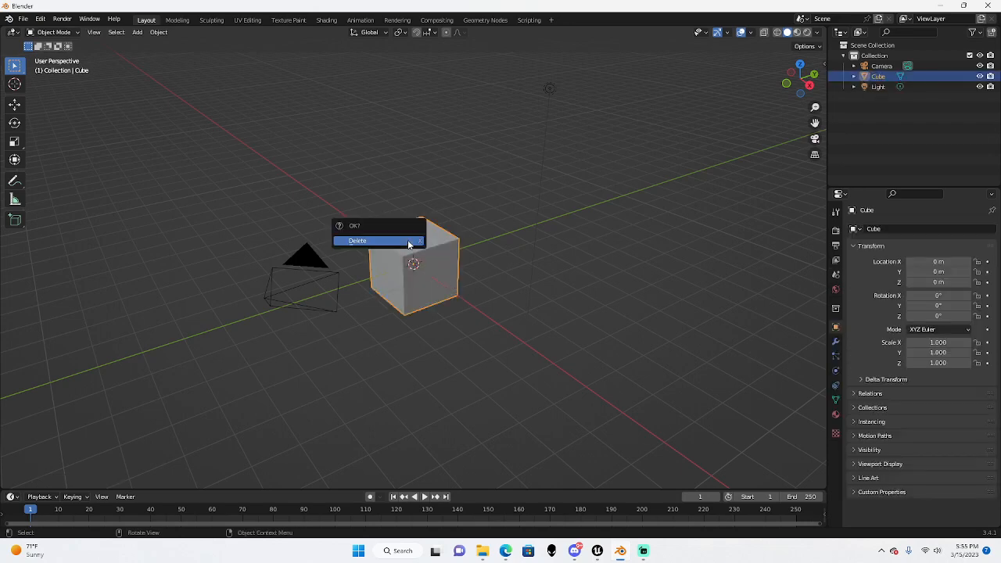
pyautogui.click(358, 240)
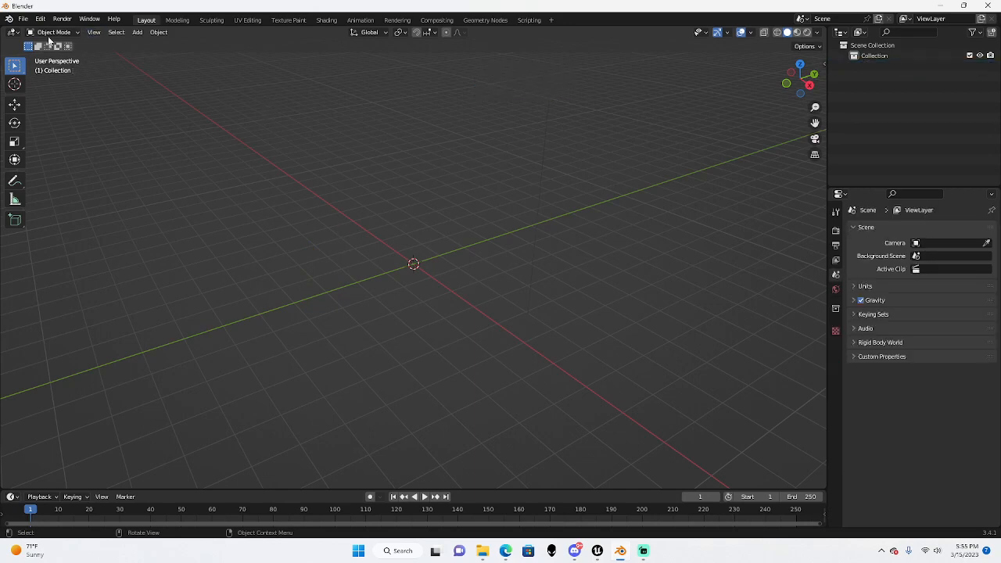
# Add a fresh plane mesh at the origin and switch it into Edit Mode.
pyautogui.click(137, 32)
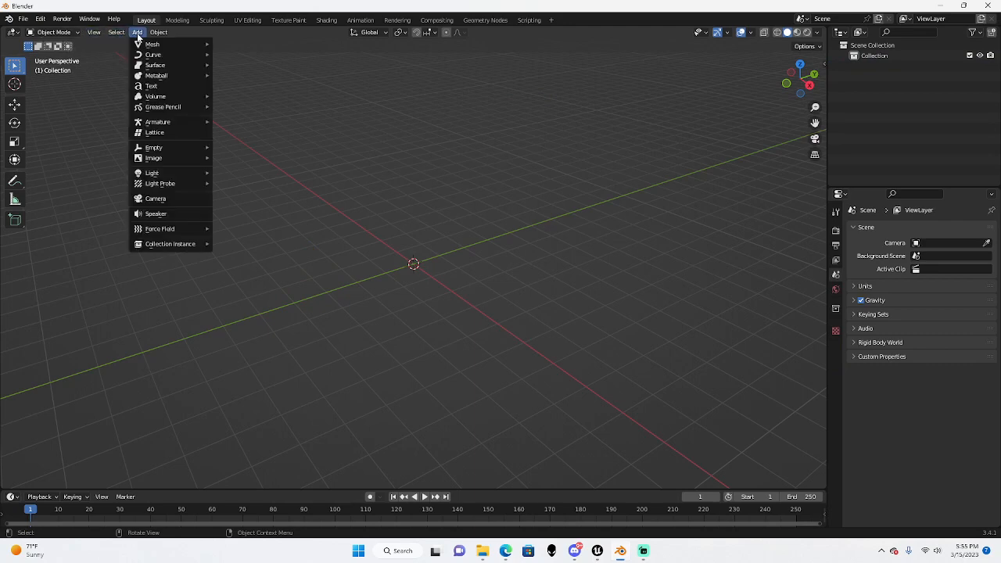
pyautogui.moveTo(153, 44)
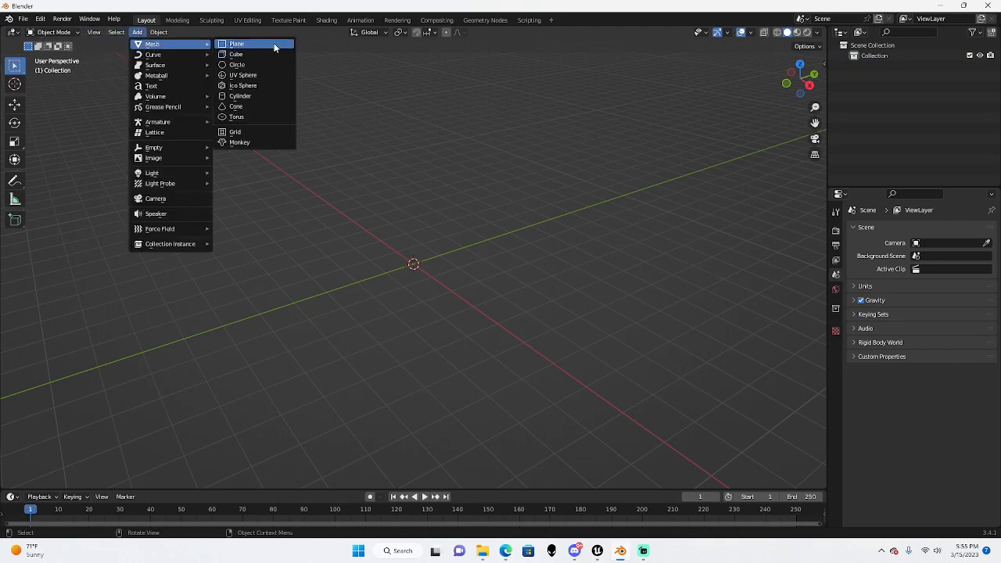
pyautogui.click(237, 43)
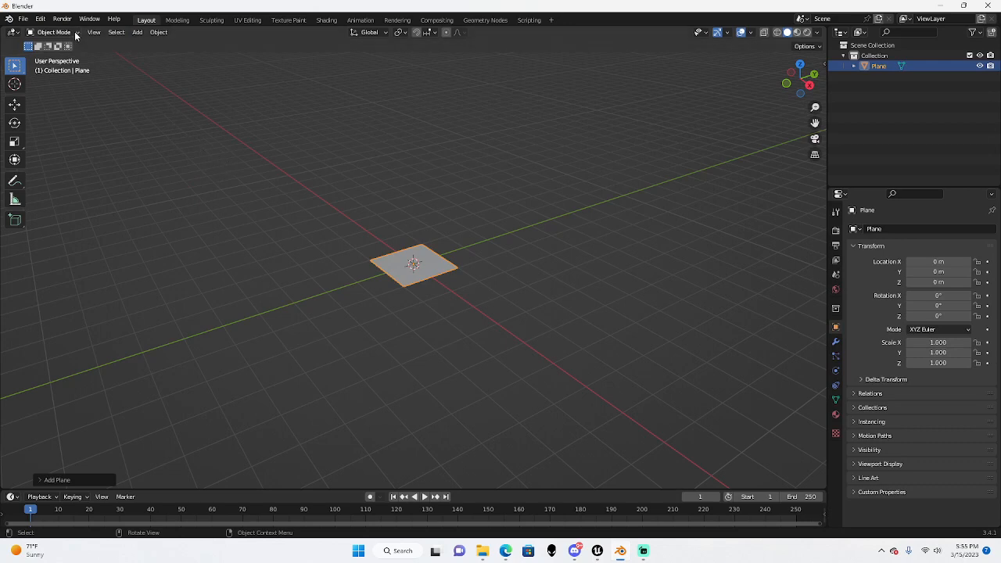
pyautogui.click(53, 32)
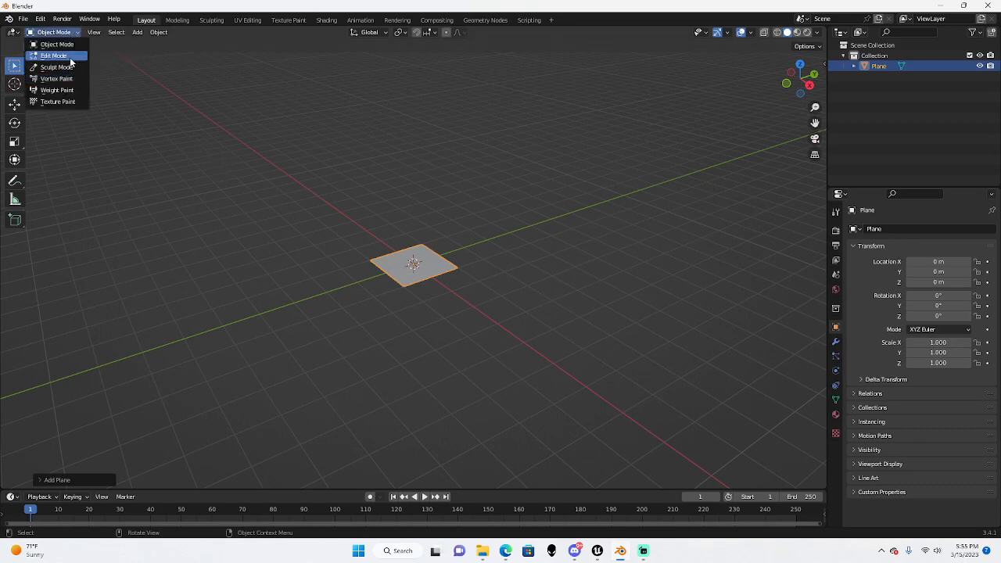
pyautogui.click(53, 56)
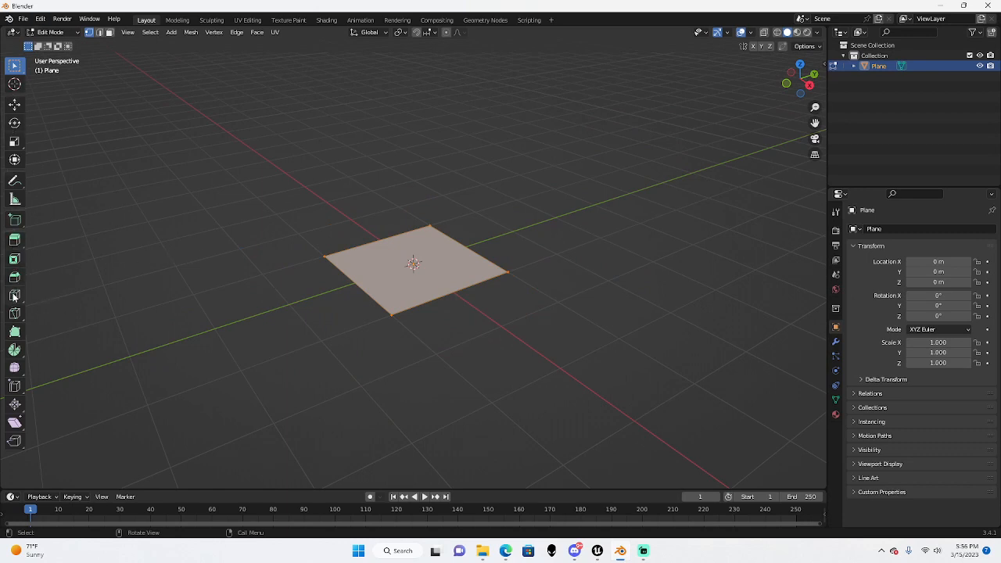
# Use the Loop Cut tool to cut edge loops across the plane in both directions.
pyautogui.click(14, 296)
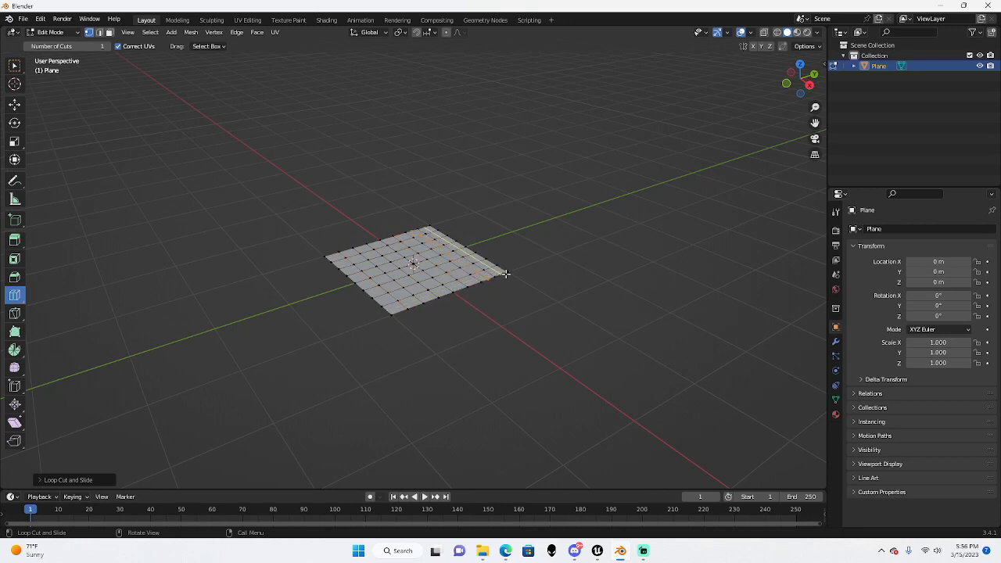
pyautogui.moveTo(456, 291)
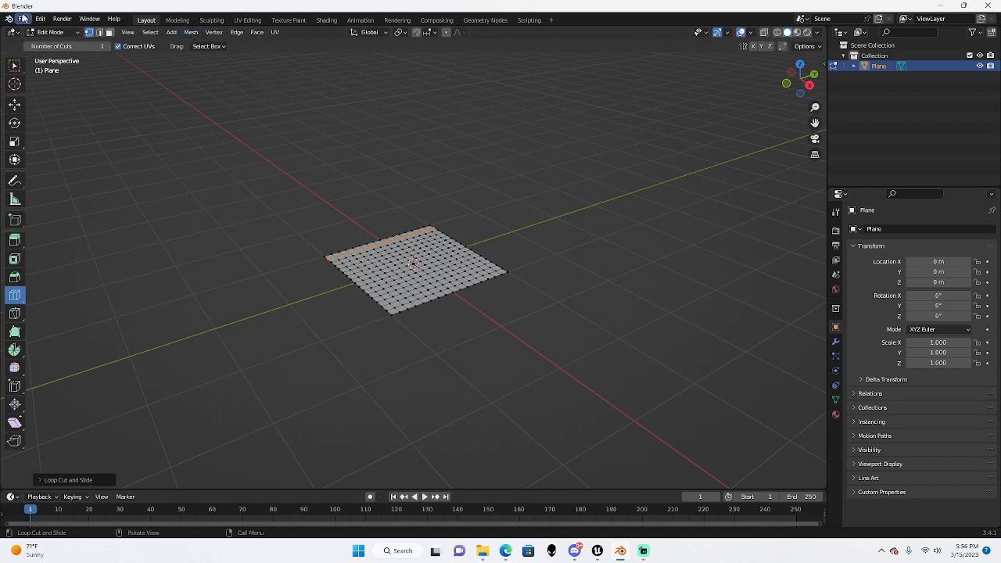
# Export the subdivided plane as untitled.fbx and quit Blender with Don't Save.
pyautogui.click(24, 19)
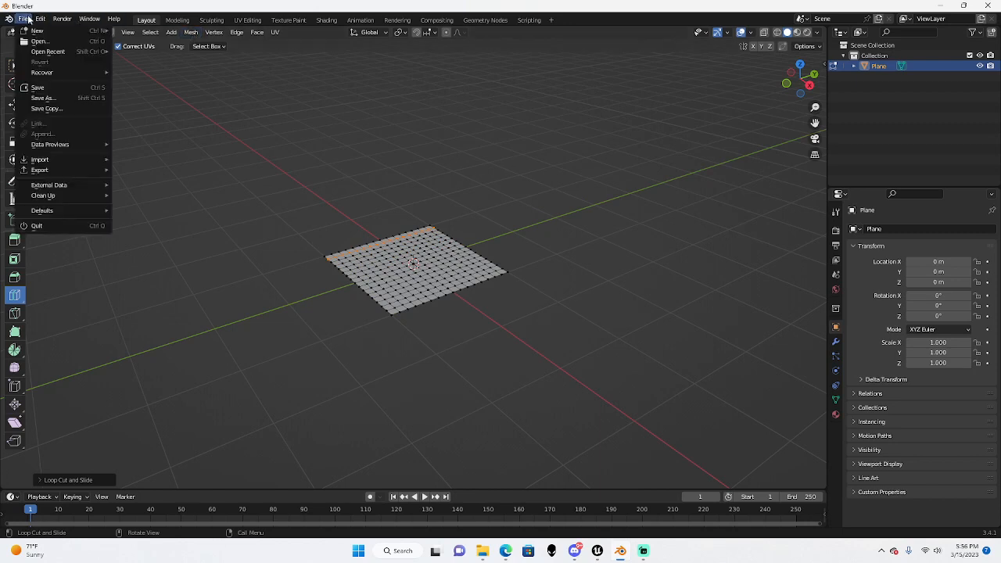
pyautogui.moveTo(43, 98)
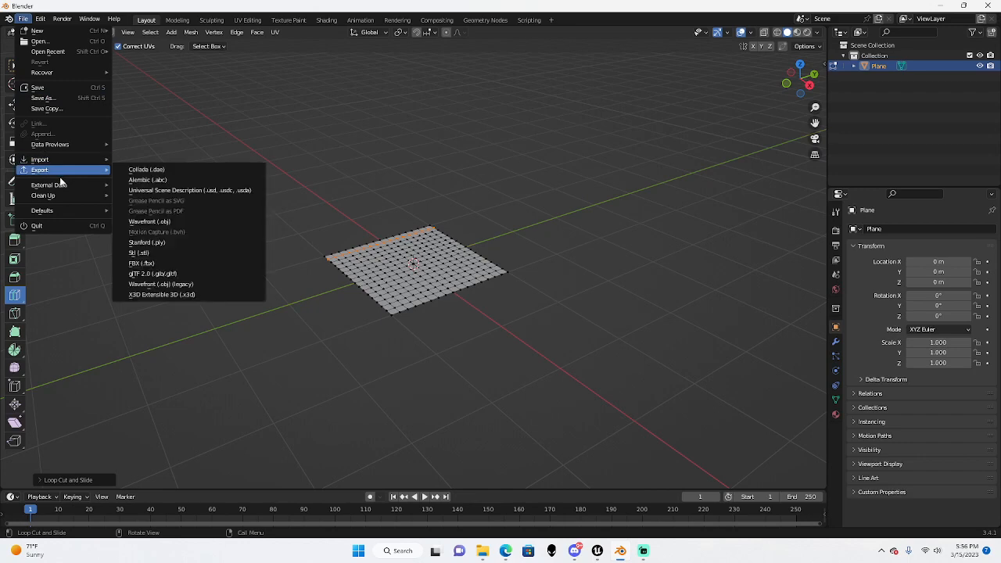
pyautogui.moveTo(149, 222)
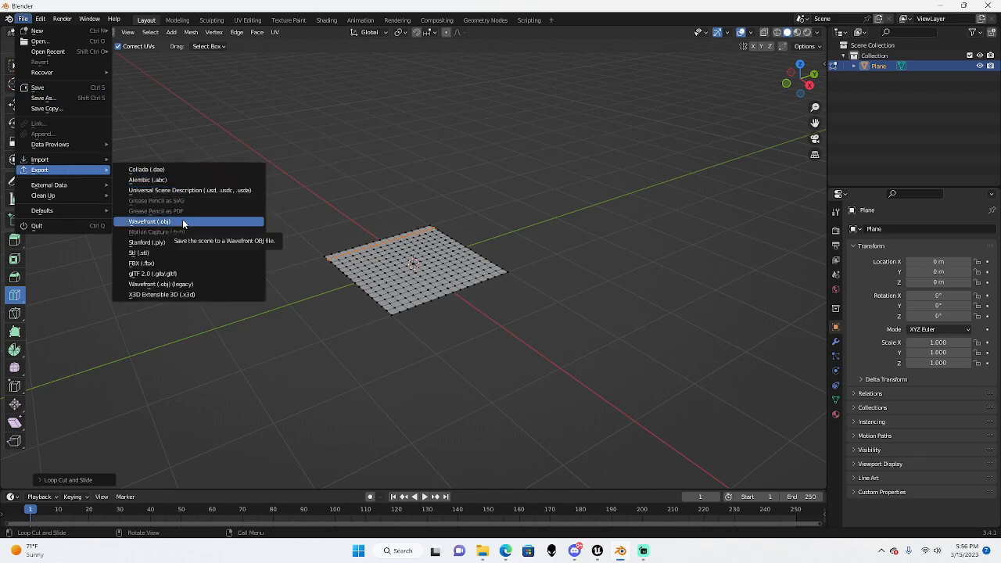
pyautogui.moveTo(144, 263)
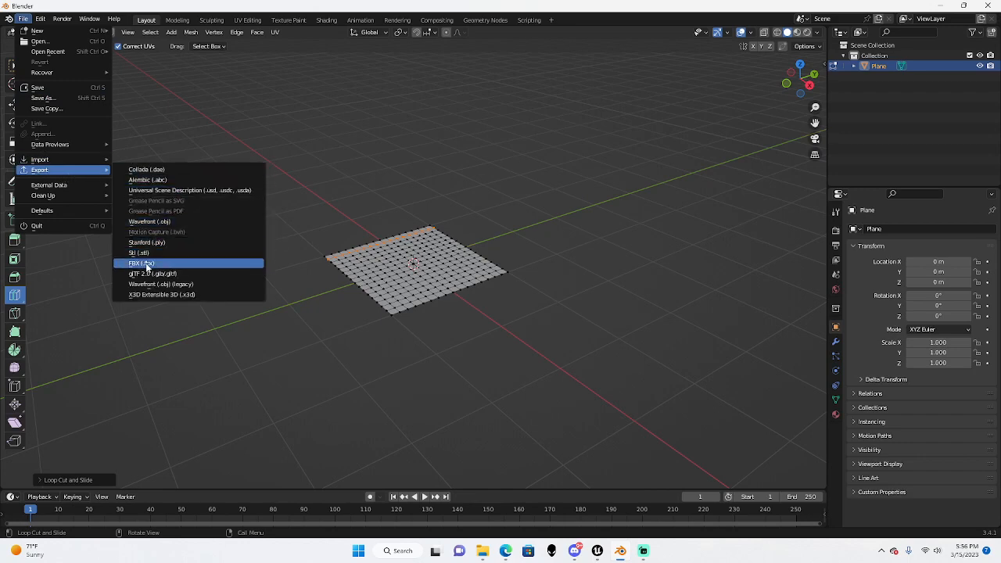
pyautogui.click(141, 263)
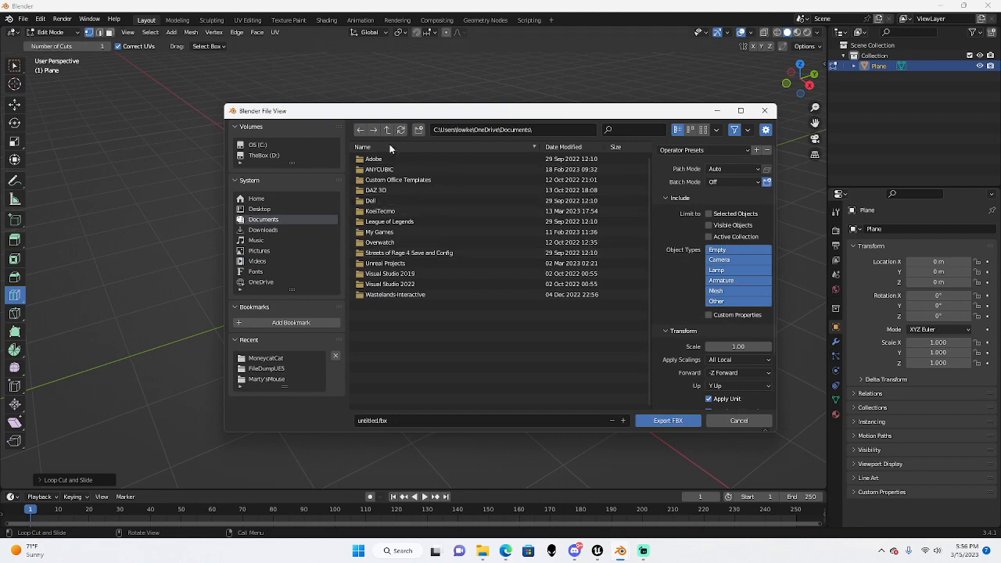
pyautogui.moveTo(291, 356)
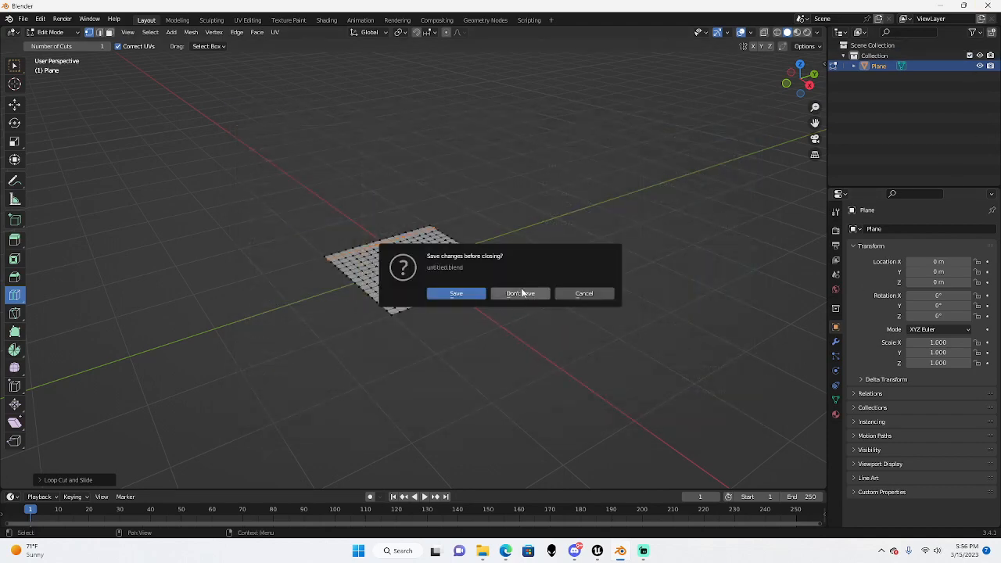
pyautogui.click(520, 294)
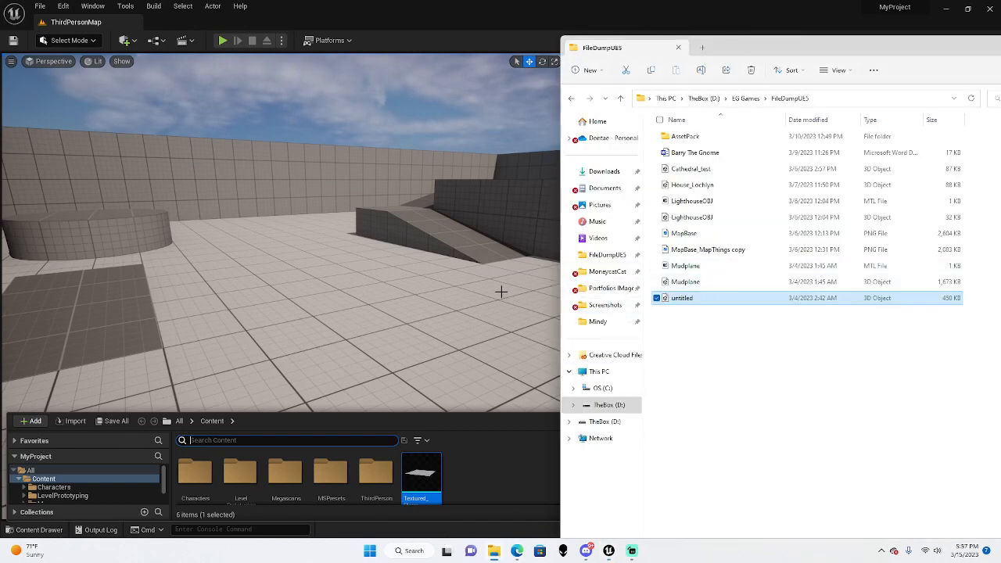
pyautogui.moveTo(694, 302)
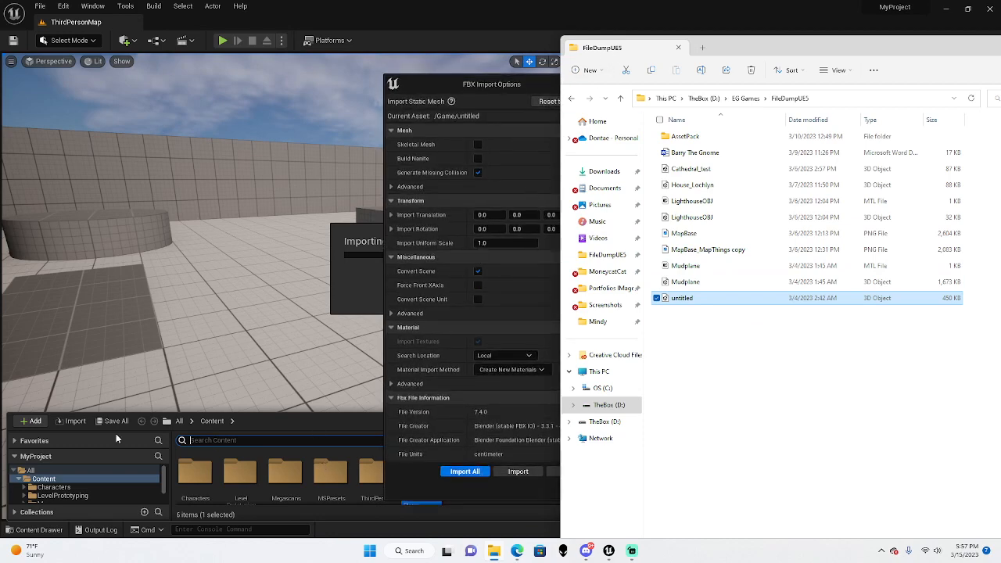
pyautogui.moveTo(309, 465)
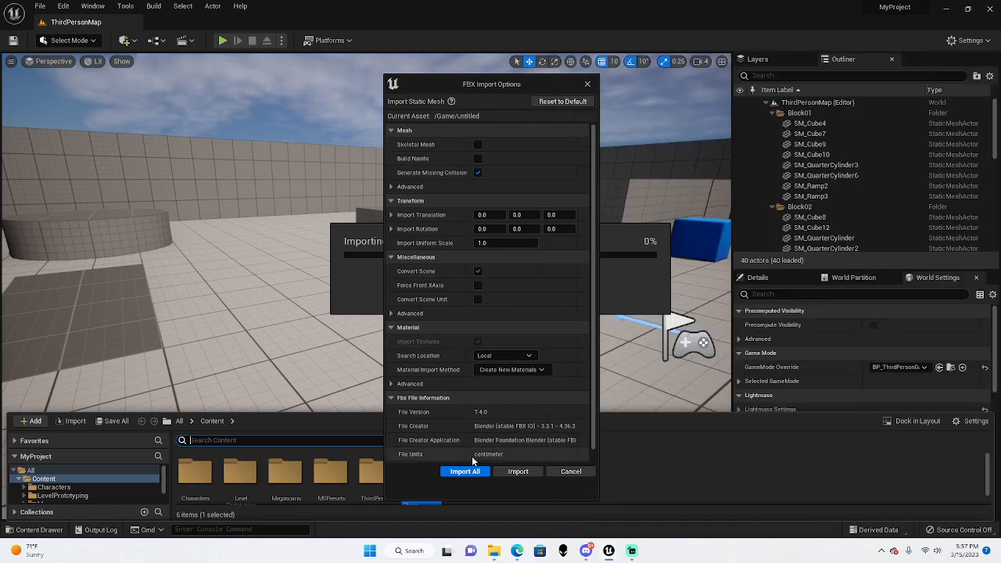
pyautogui.moveTo(464, 471)
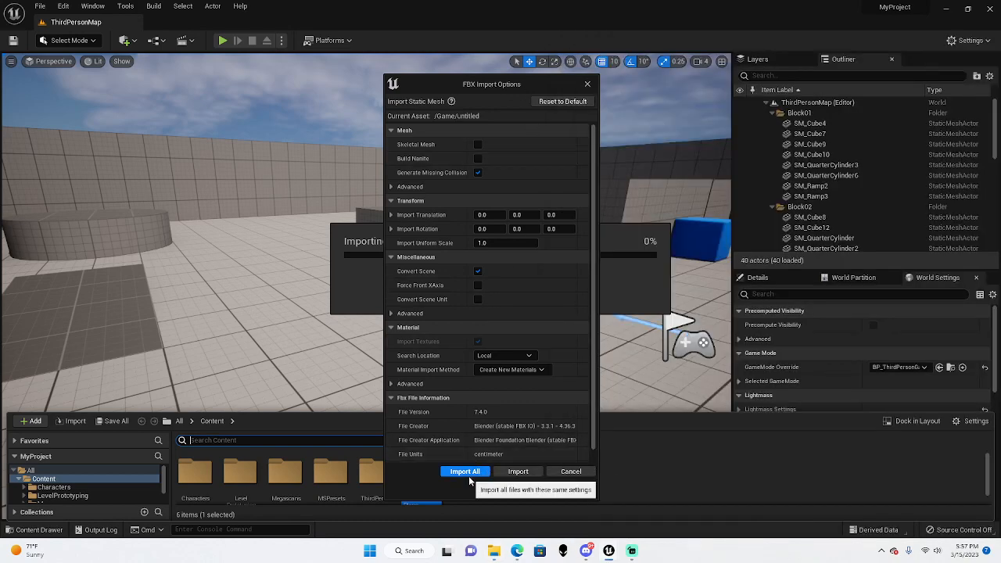
# Import untitled.fbx with Import All and place the plane mesh in the level.
pyautogui.click(464, 471)
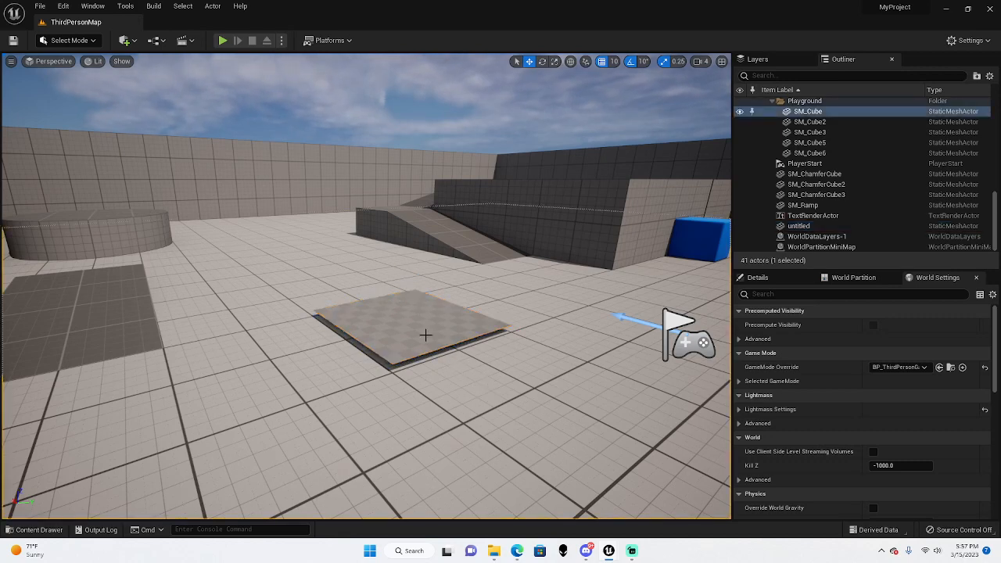
pyautogui.click(35, 529)
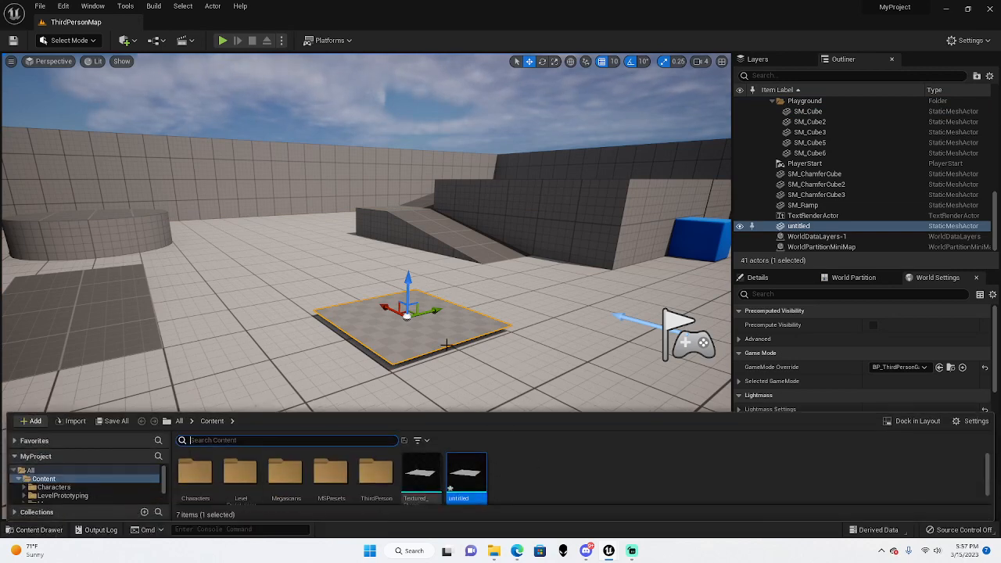
pyautogui.moveTo(465, 477)
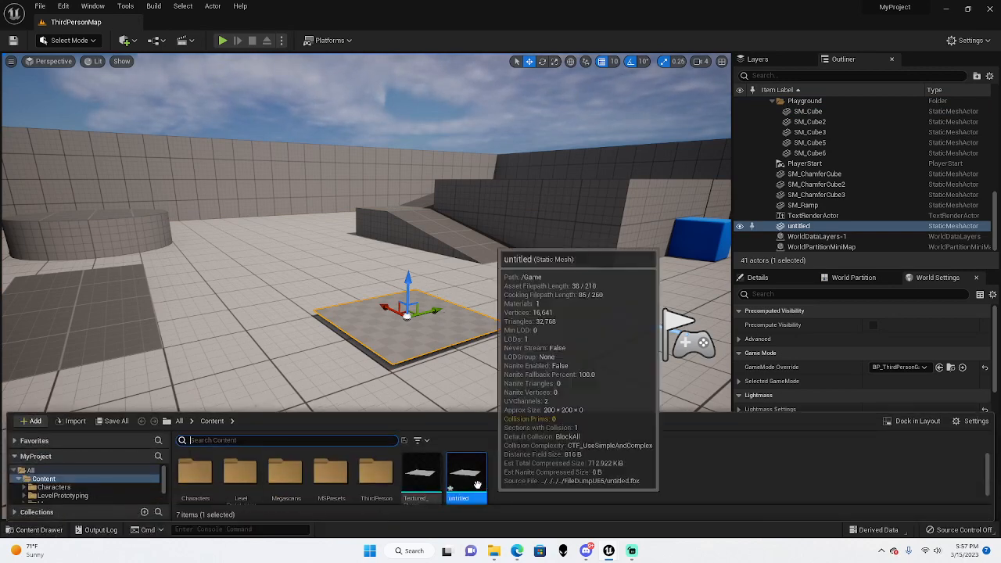
# Duplicate the untitled mesh asset, then force-delete the original untitled despite its references.
pyautogui.rightClick(465, 473)
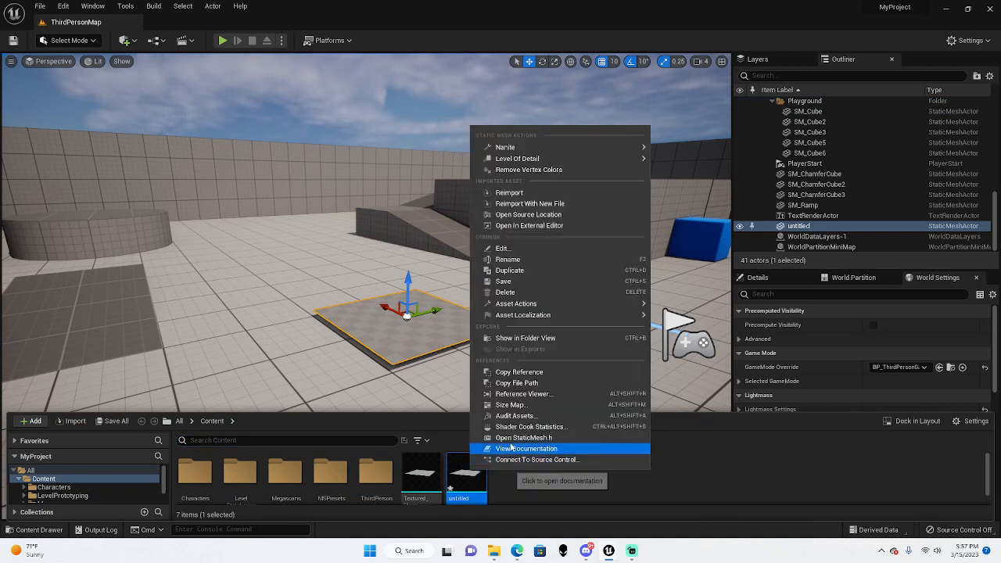
pyautogui.moveTo(529, 214)
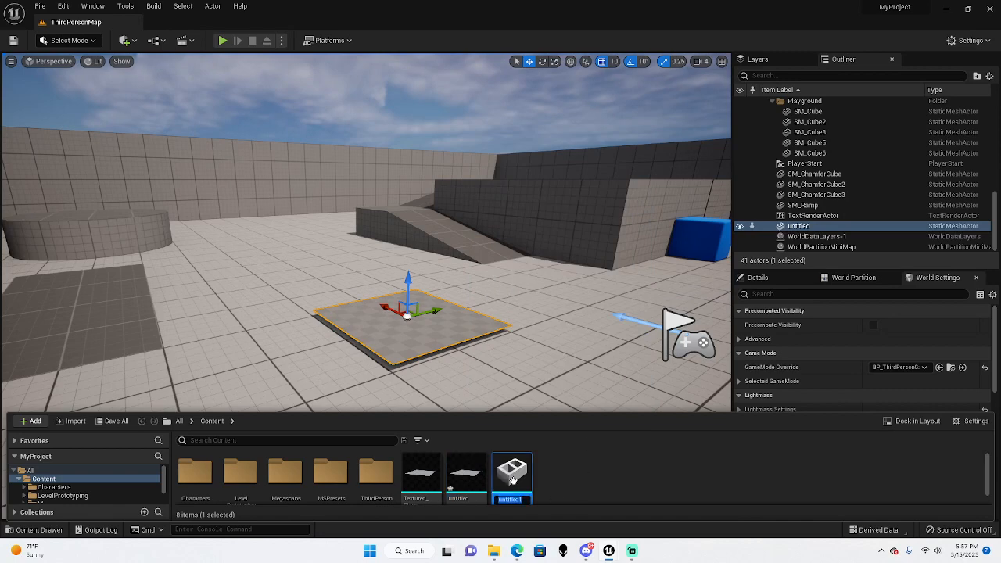
pyautogui.moveTo(588, 486)
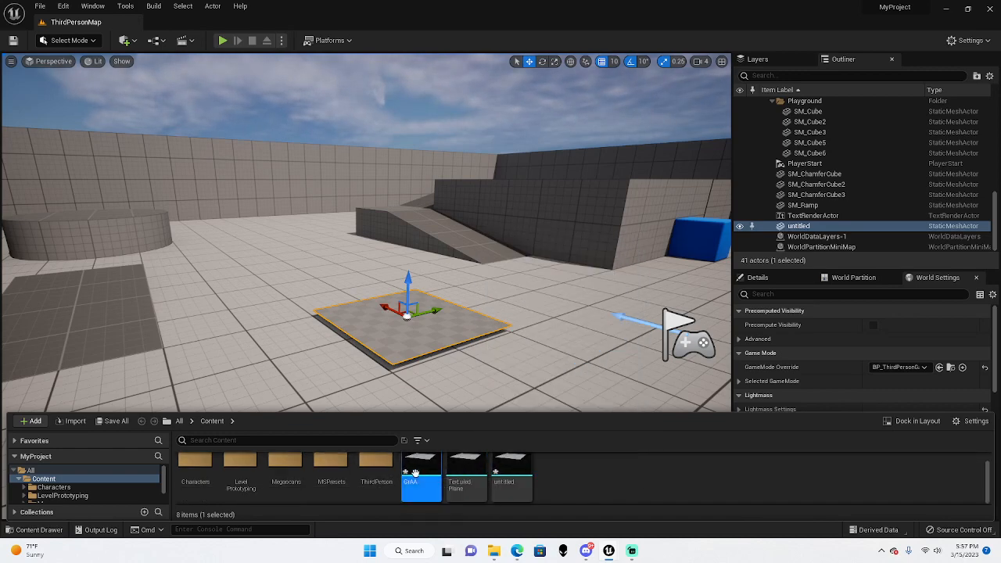
pyautogui.click(512, 465)
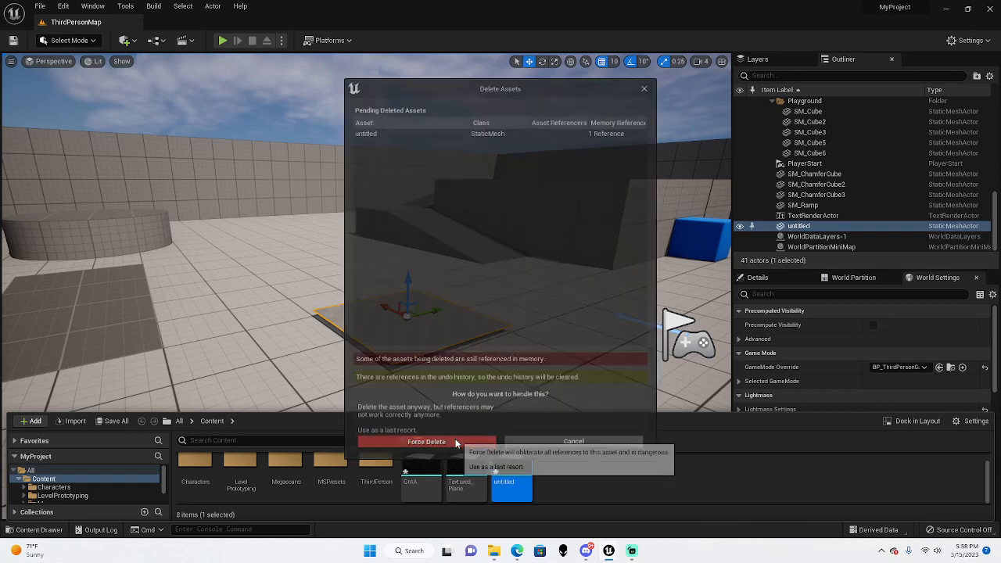
pyautogui.click(426, 441)
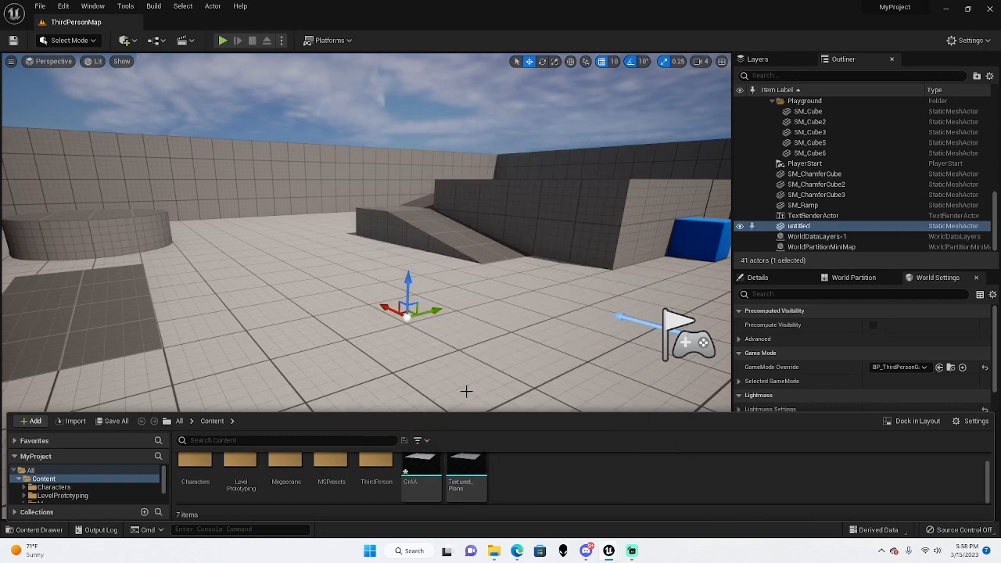
pyautogui.moveTo(466, 465)
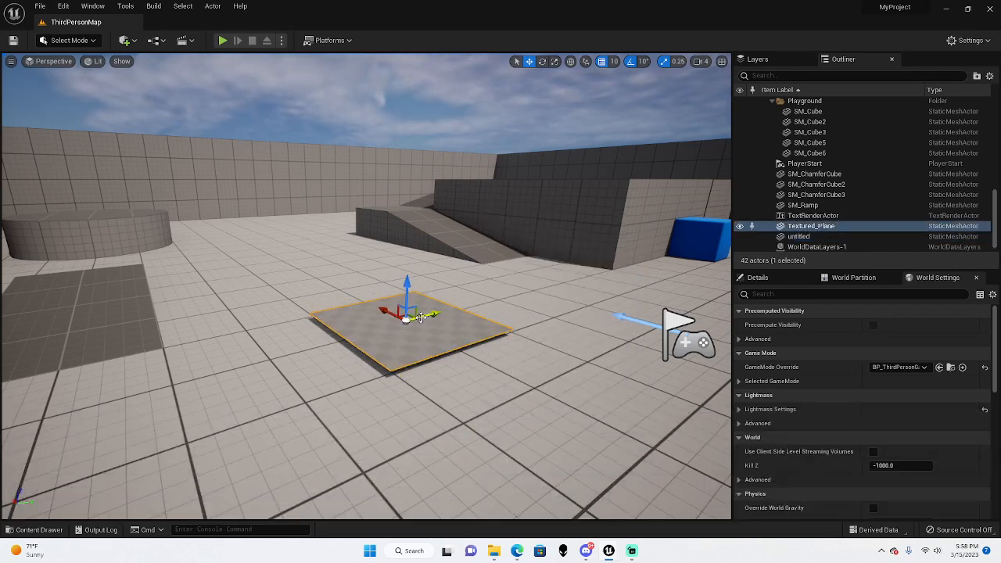
pyautogui.moveTo(33, 530)
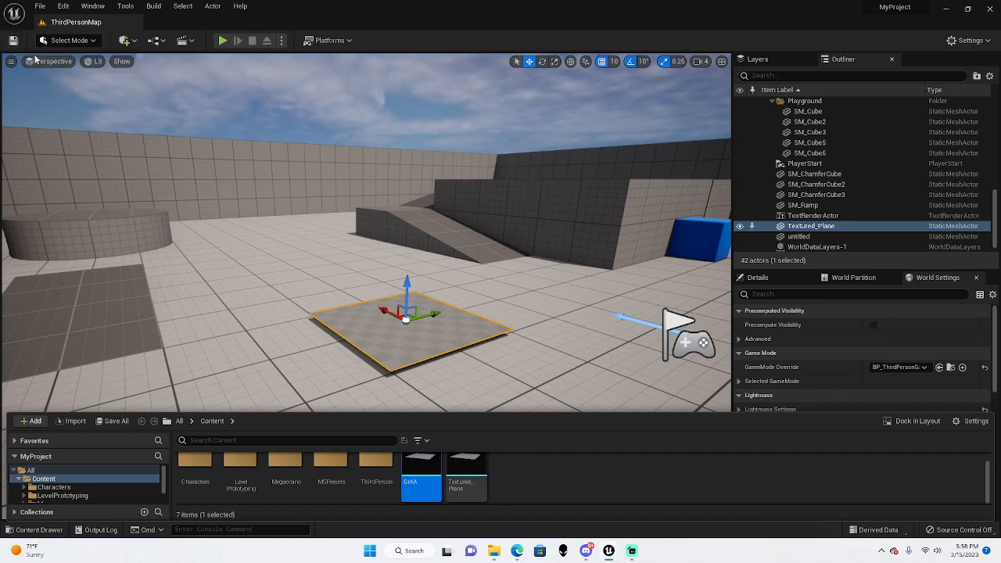
pyautogui.moveTo(493, 297)
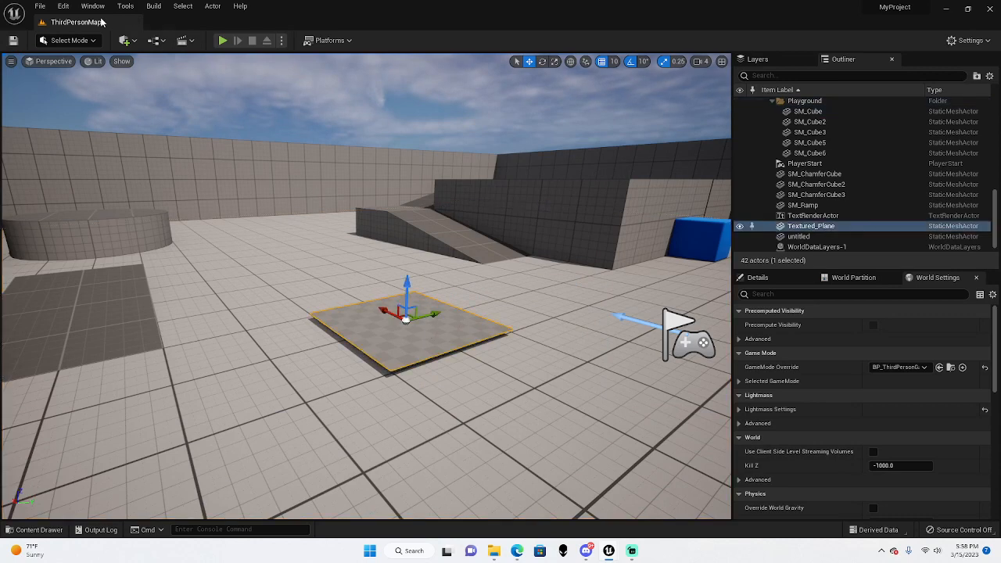
# Open Quixel Bridge, search the local Megascans for rock, and add Jagged Rock to the project.
pyautogui.click(93, 7)
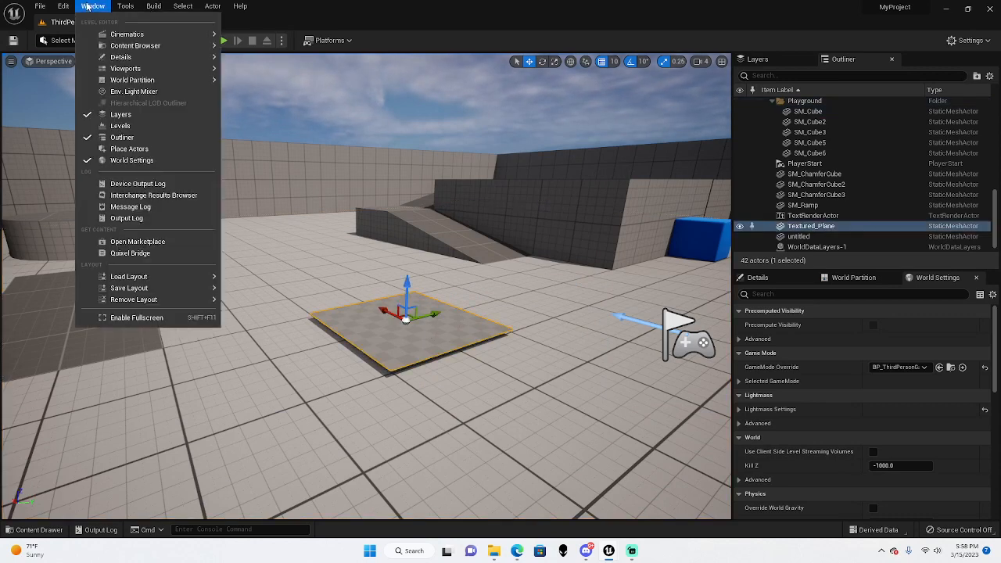
pyautogui.moveTo(130, 252)
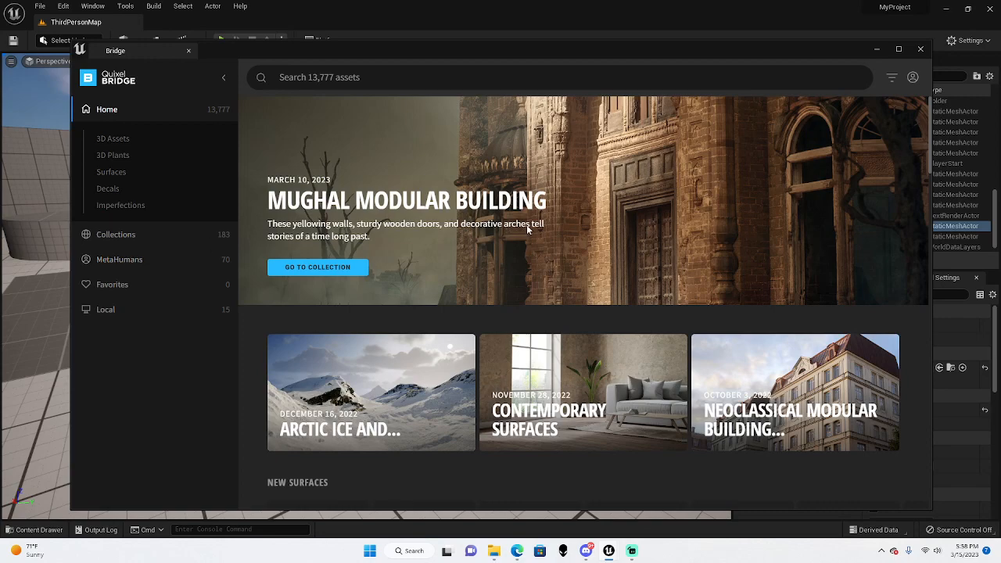
pyautogui.scroll(-3)
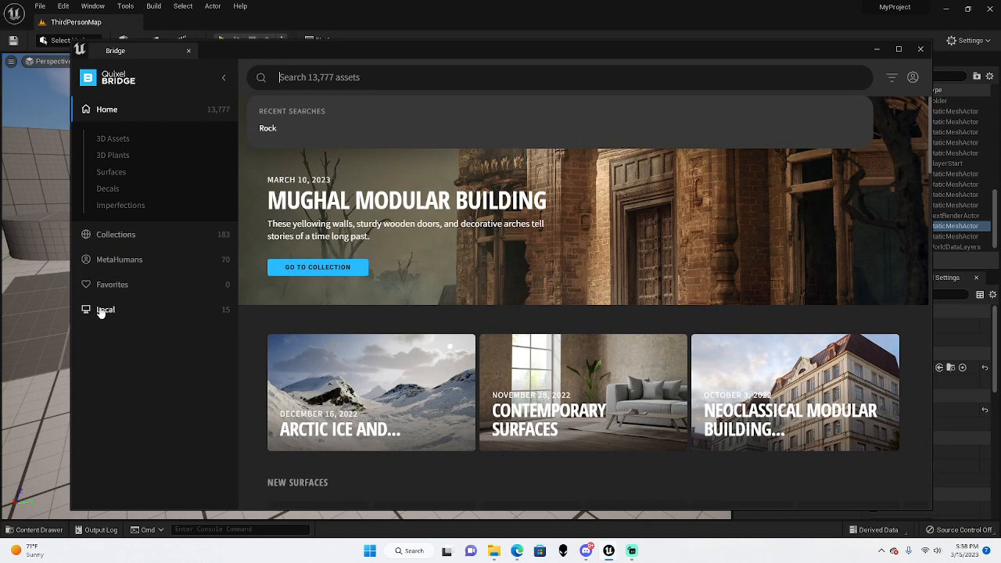
pyautogui.write('eock')
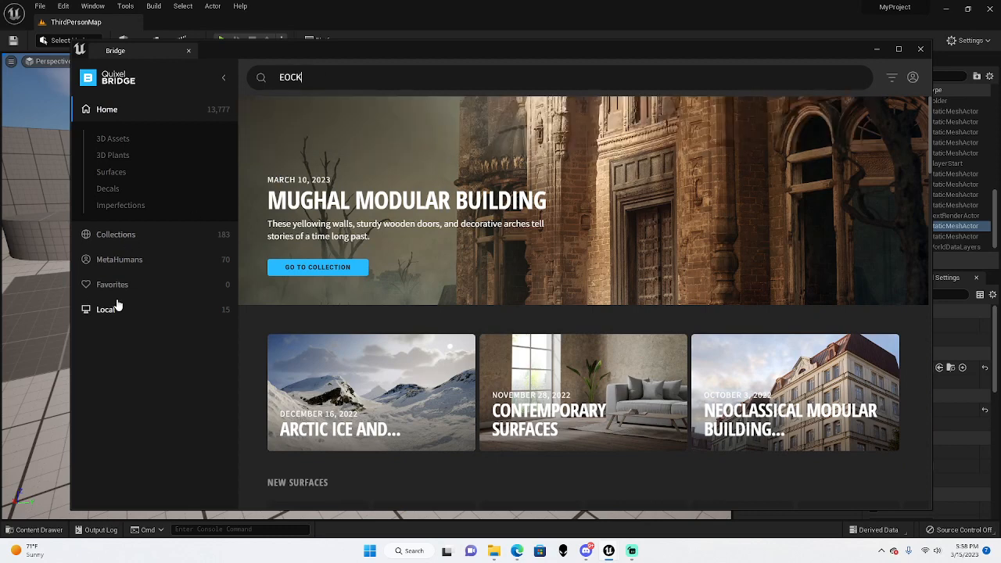
pyautogui.write('RO')
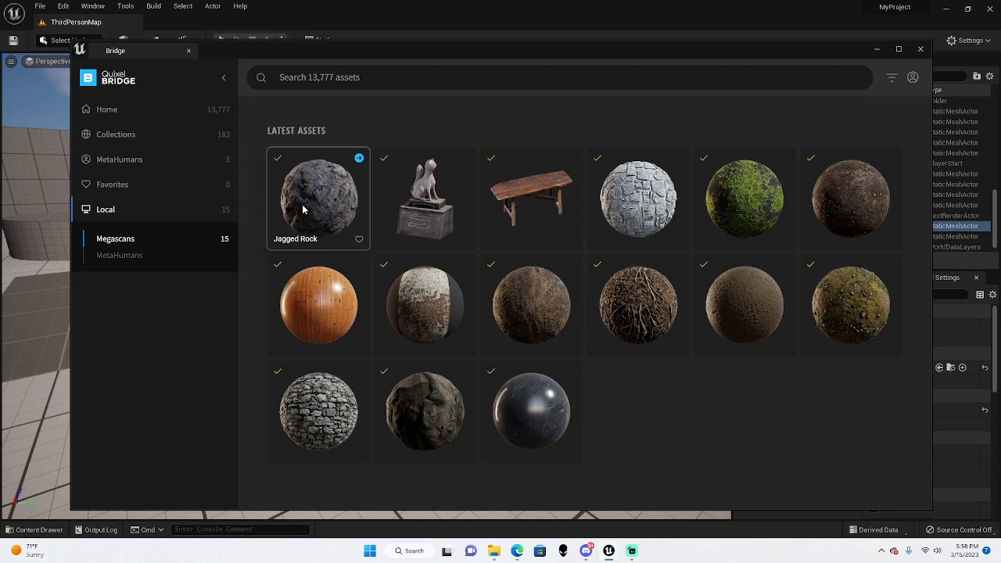
pyautogui.moveTo(332, 217)
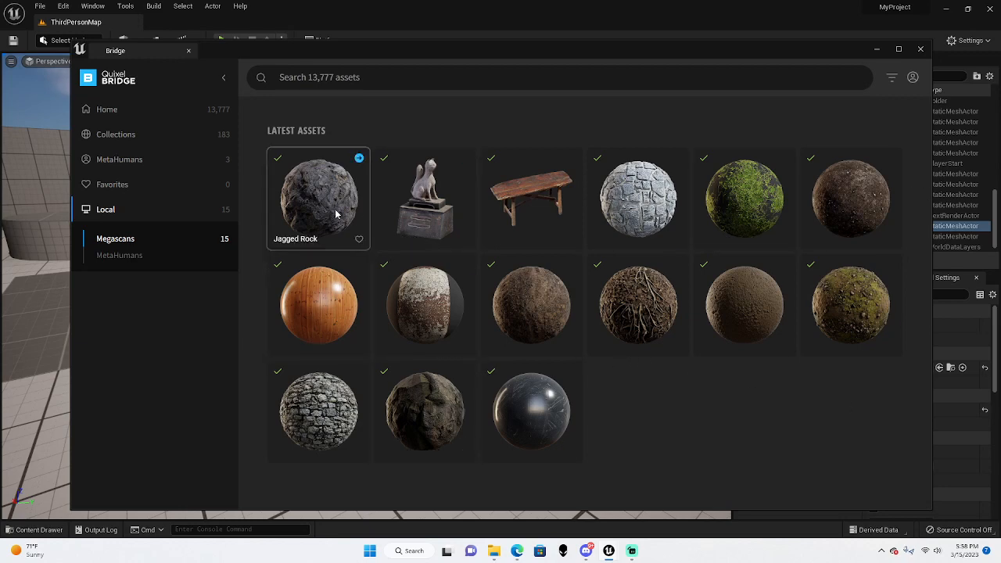
pyautogui.click(318, 198)
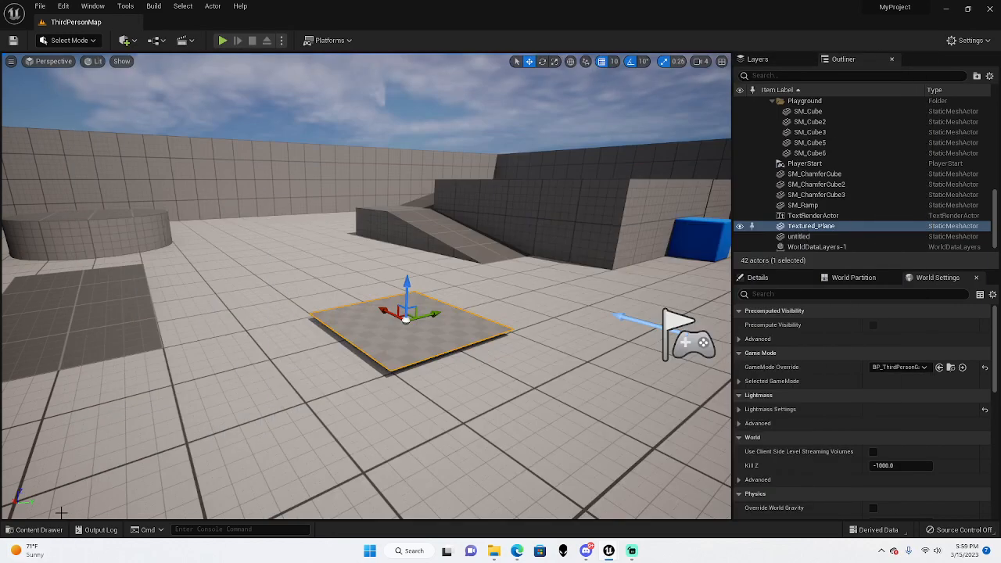
# Open the Content Drawer and browse into the Megascans Surfaces Jagged_Rock folder.
pyautogui.click(38, 529)
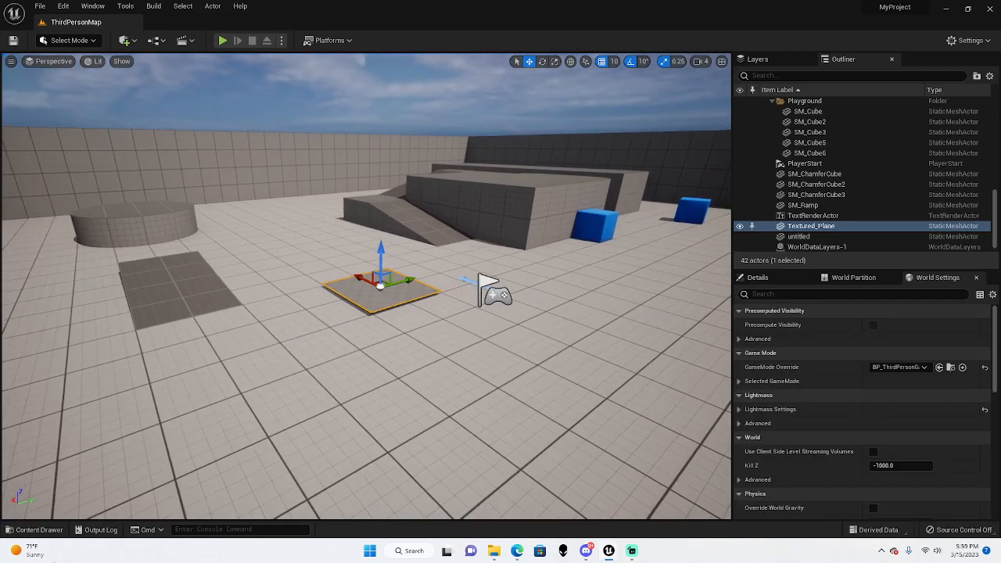
pyautogui.click(34, 529)
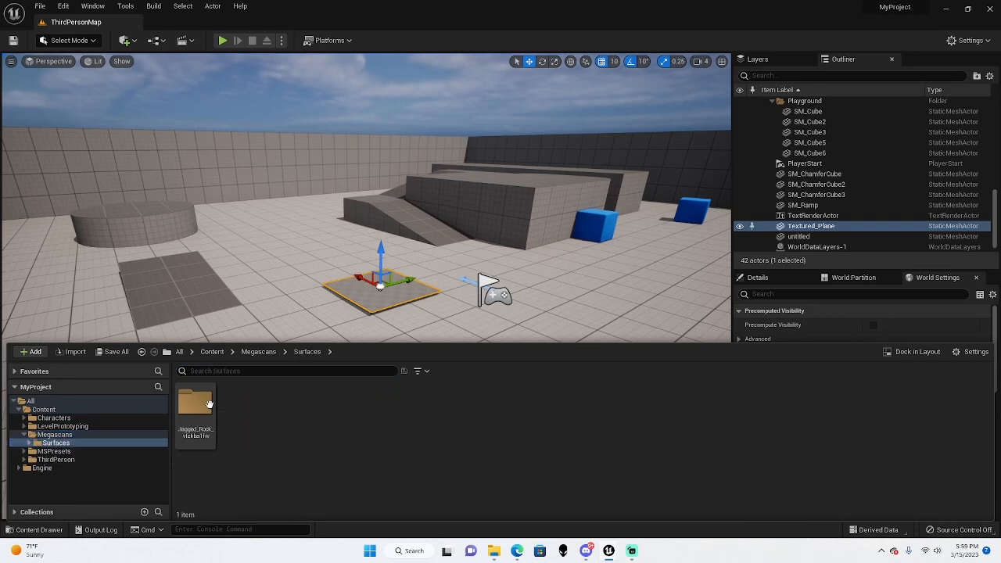
pyautogui.doubleClick(195, 402)
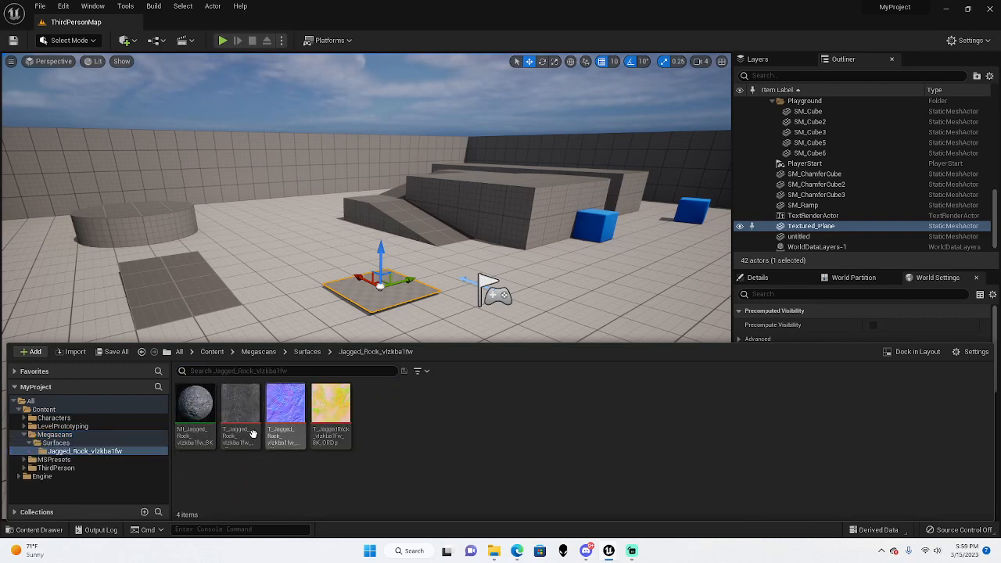
pyautogui.moveTo(194, 401)
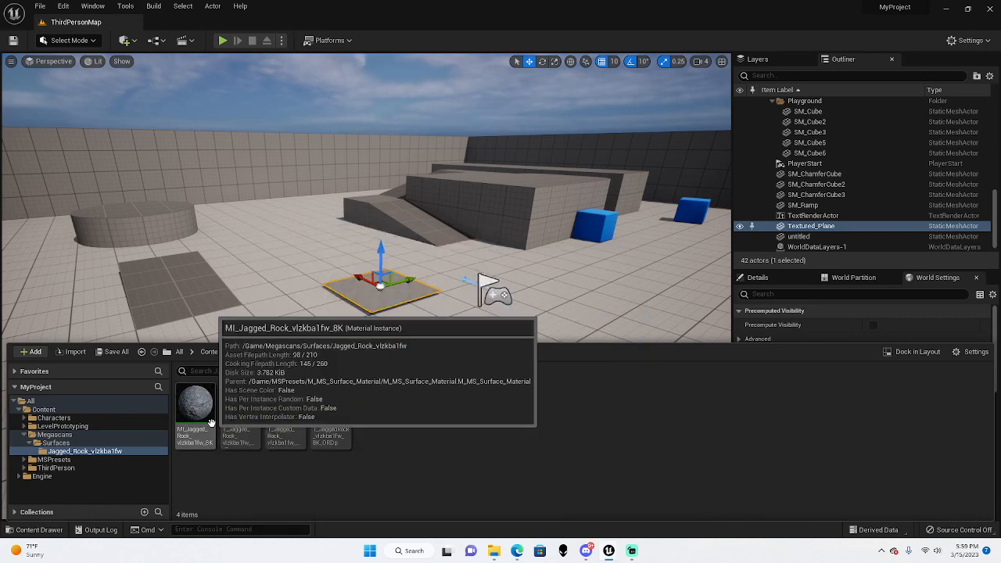
pyautogui.moveTo(262, 389)
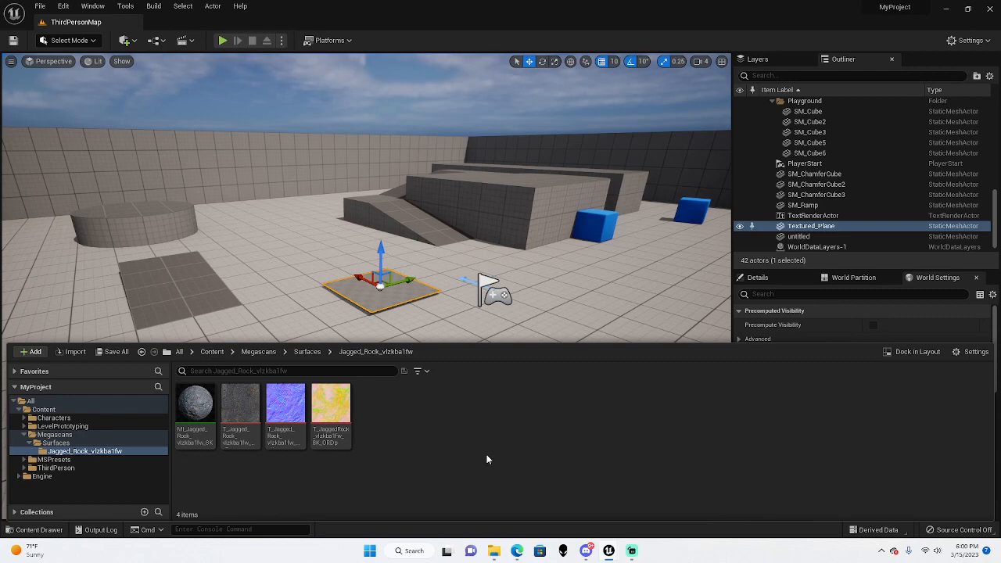
pyautogui.moveTo(109, 398)
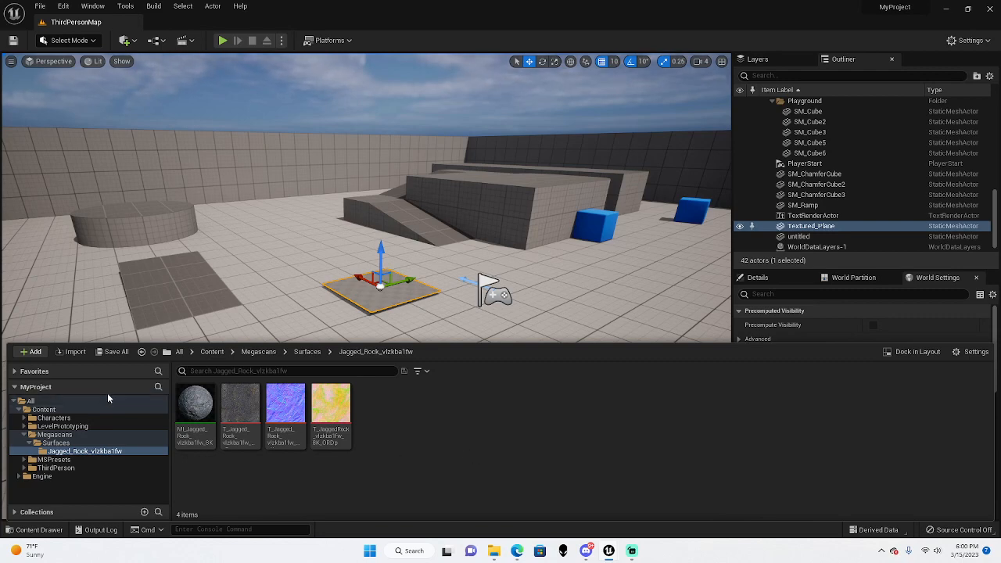
pyautogui.moveTo(194, 402)
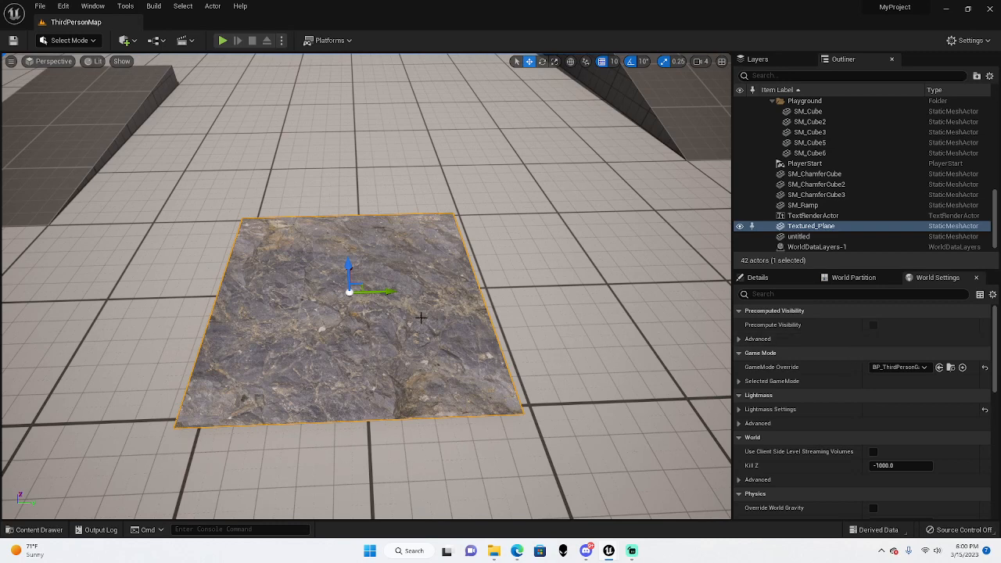
# Apply MI_Jagged_Rock to Textured_Plane and scroll Details to Materials Element 0.
pyautogui.scroll(-3)
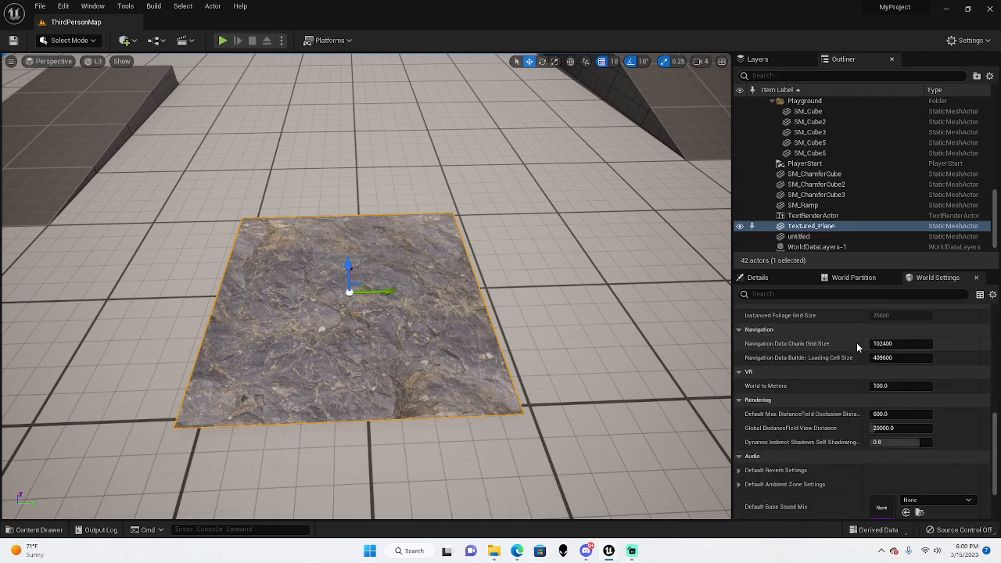
pyautogui.scroll(-3)
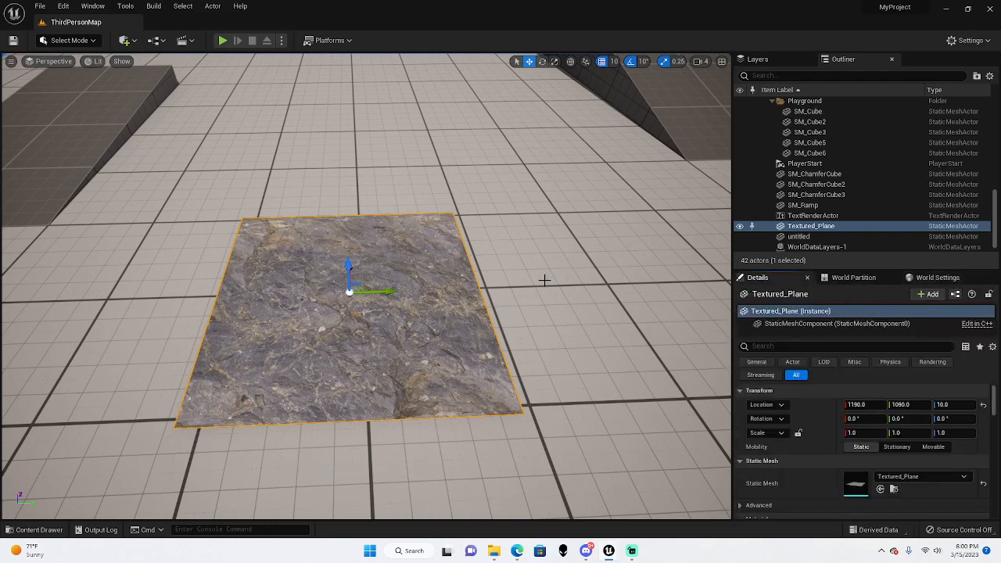
pyautogui.scroll(-3)
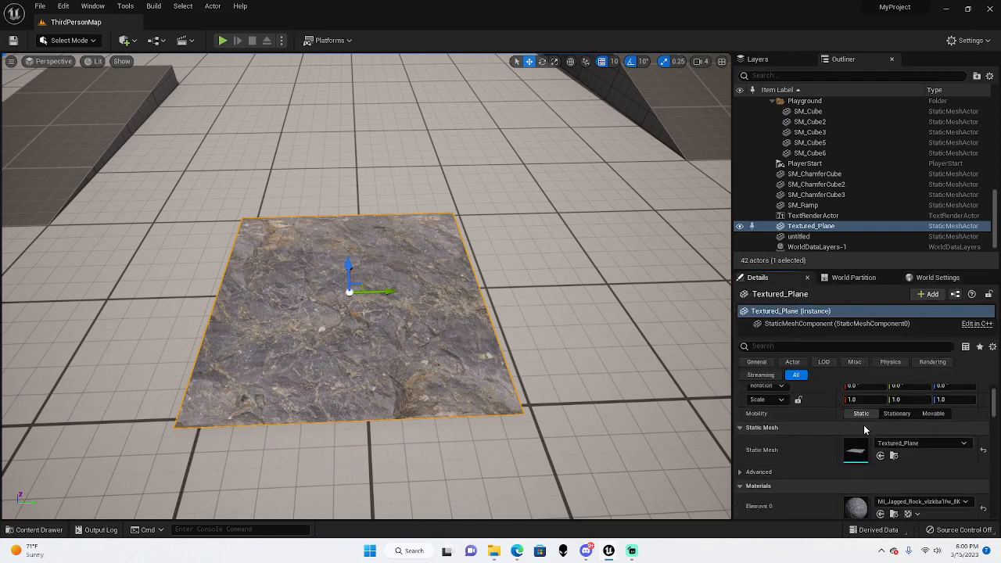
pyautogui.scroll(-3)
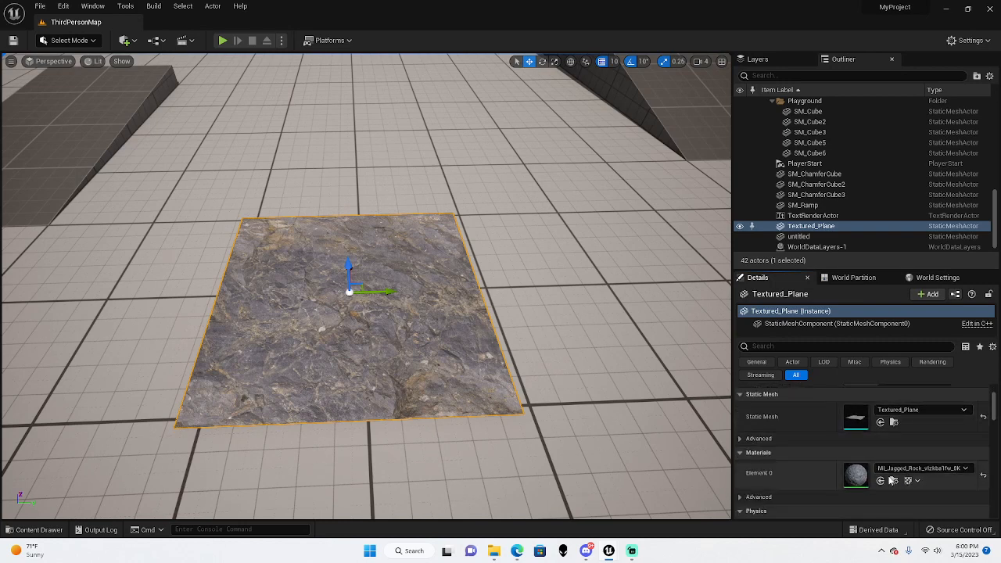
pyautogui.scroll(-3)
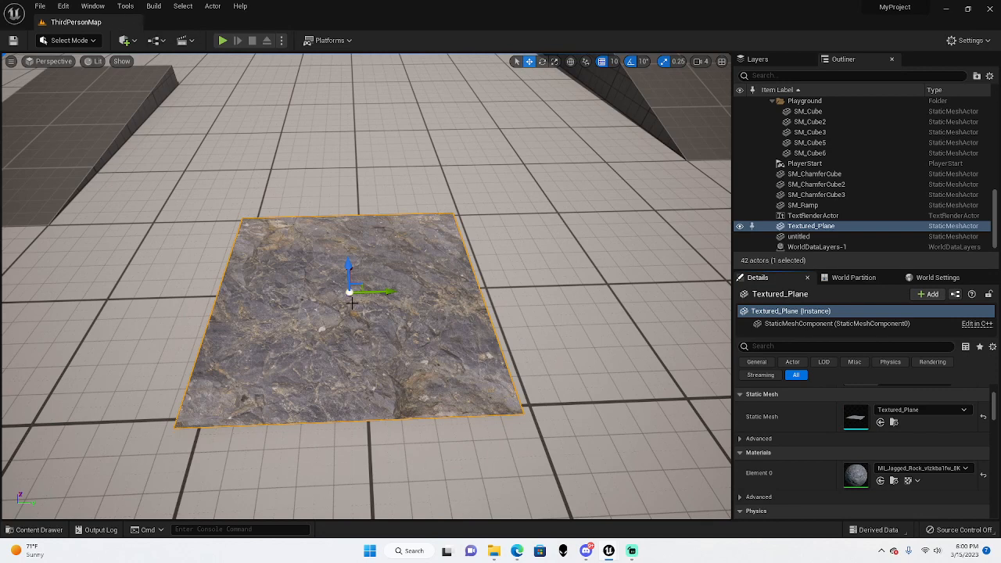
# Run the Displace modeling tool on Textured_Plane with Displacement Type set to Texture2D Map.
pyautogui.click(66, 40)
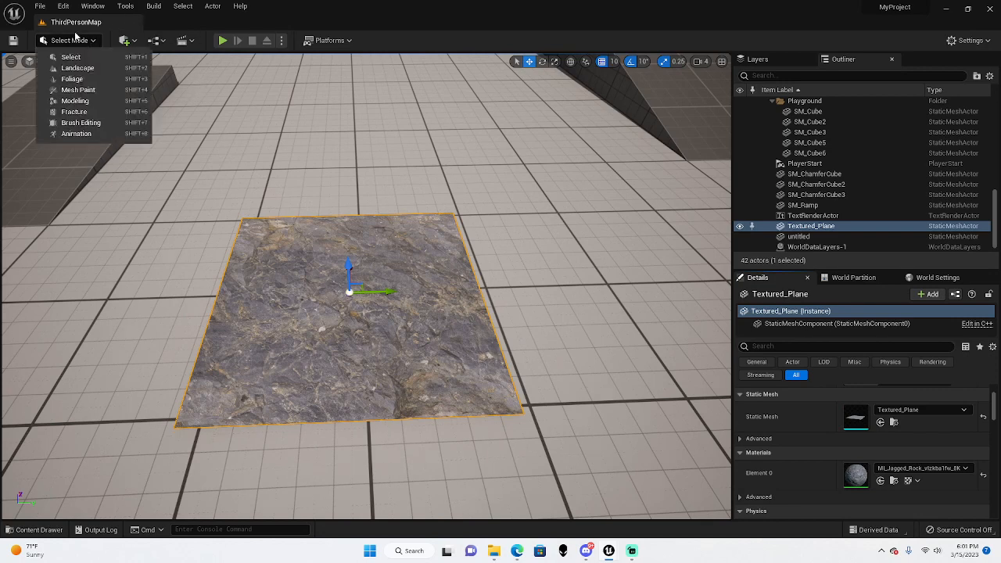
pyautogui.moveTo(76, 68)
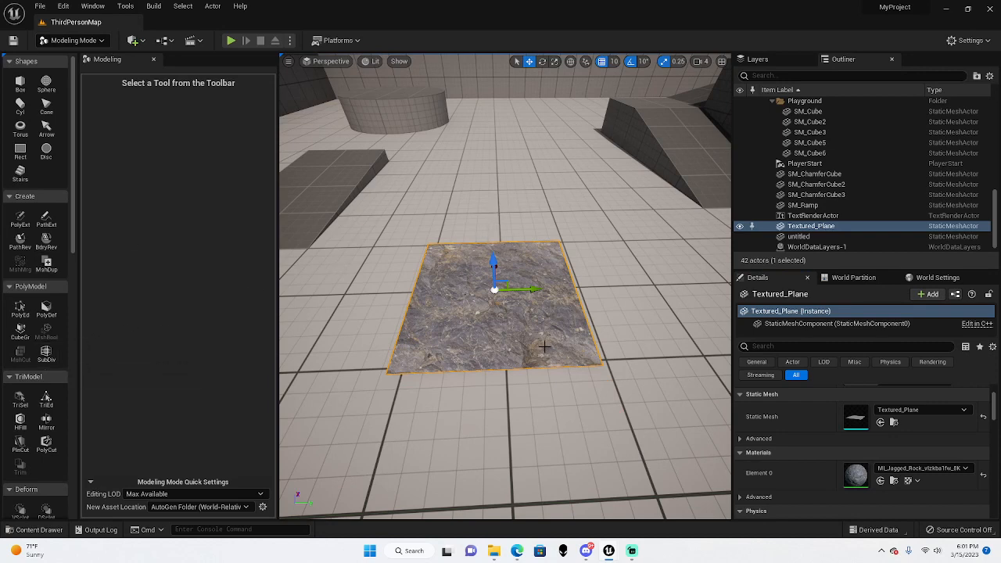
pyautogui.scroll(-3)
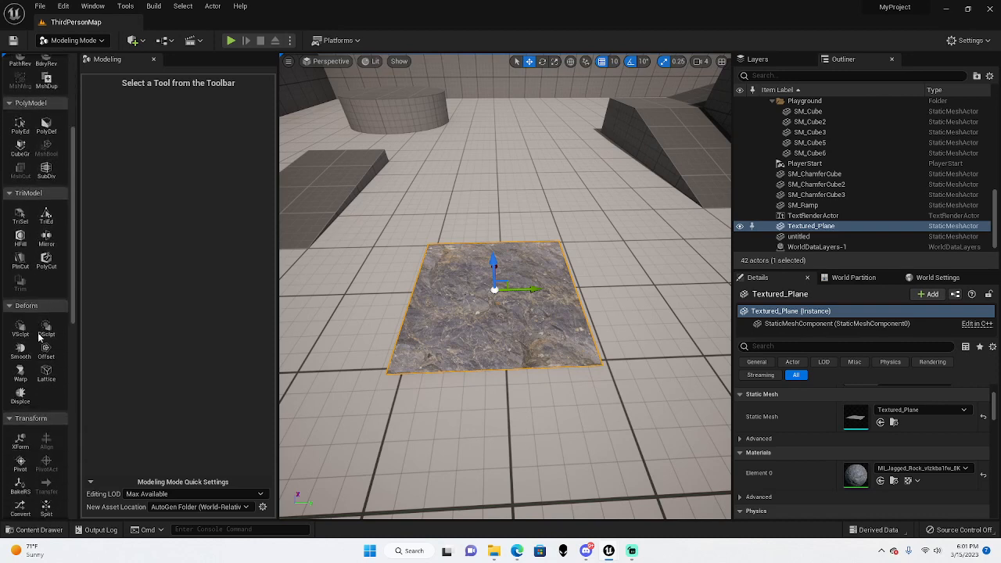
pyautogui.moveTo(20, 395)
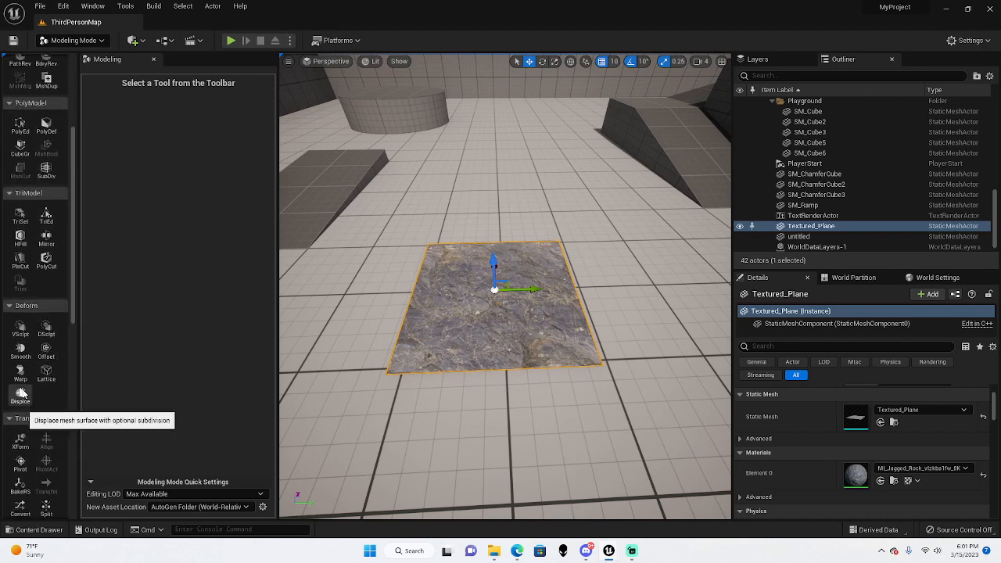
pyautogui.click(21, 397)
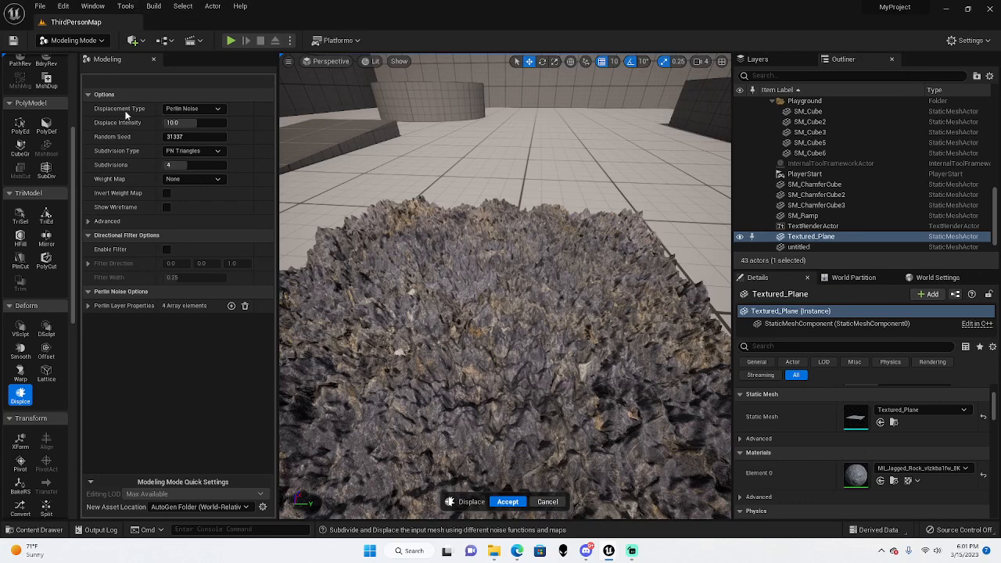
pyautogui.click(193, 109)
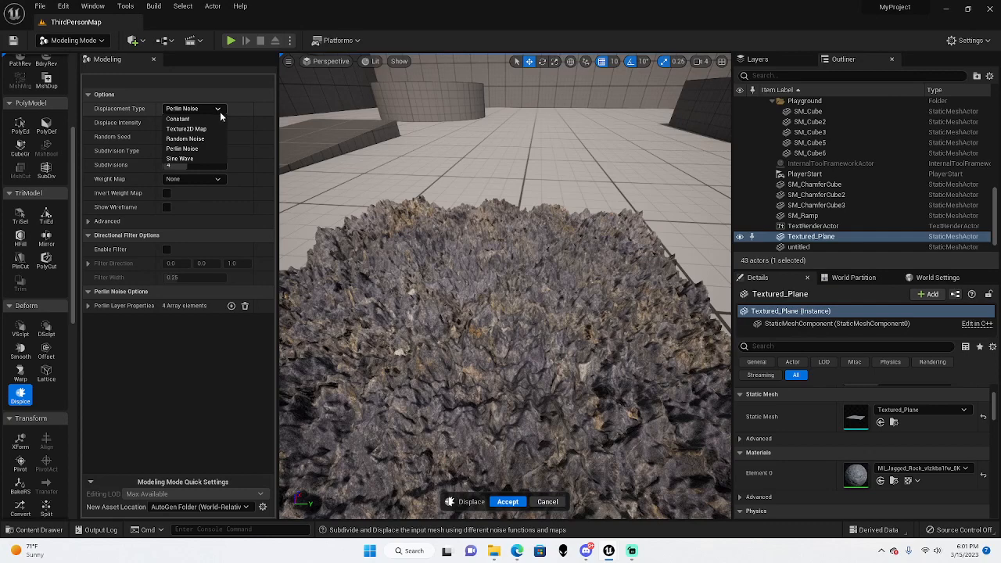
pyautogui.click(186, 129)
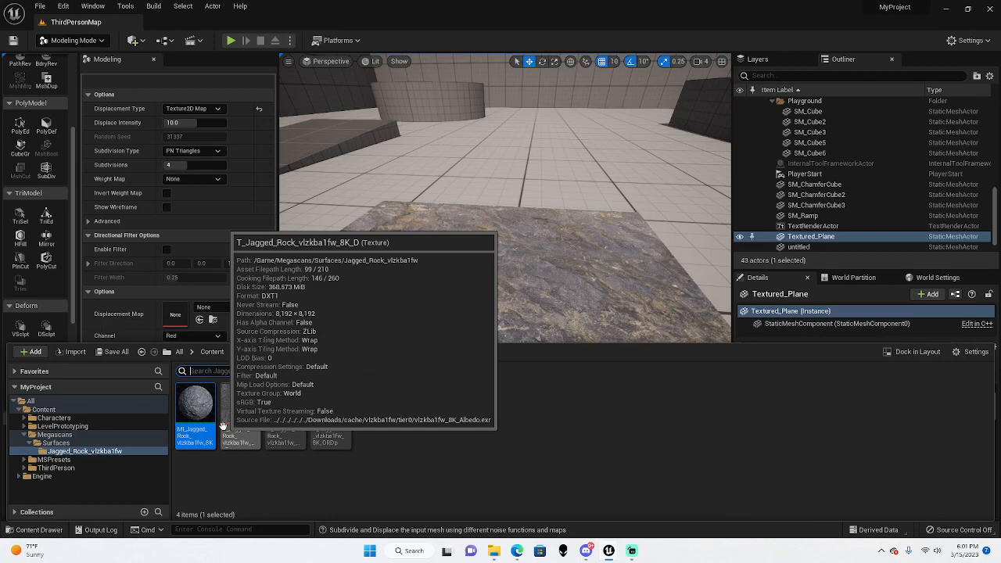
pyautogui.moveTo(359, 409)
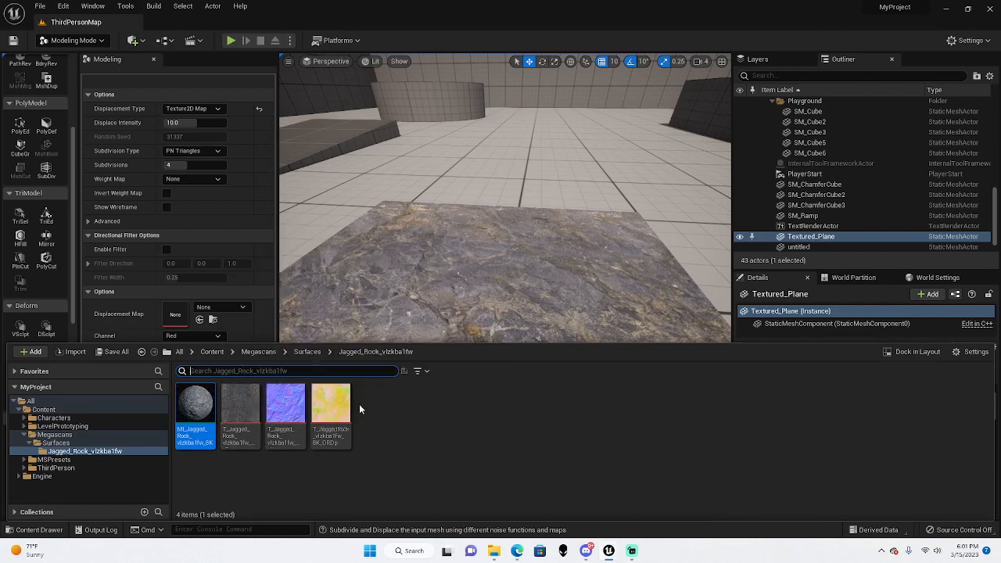
pyautogui.moveTo(330, 403)
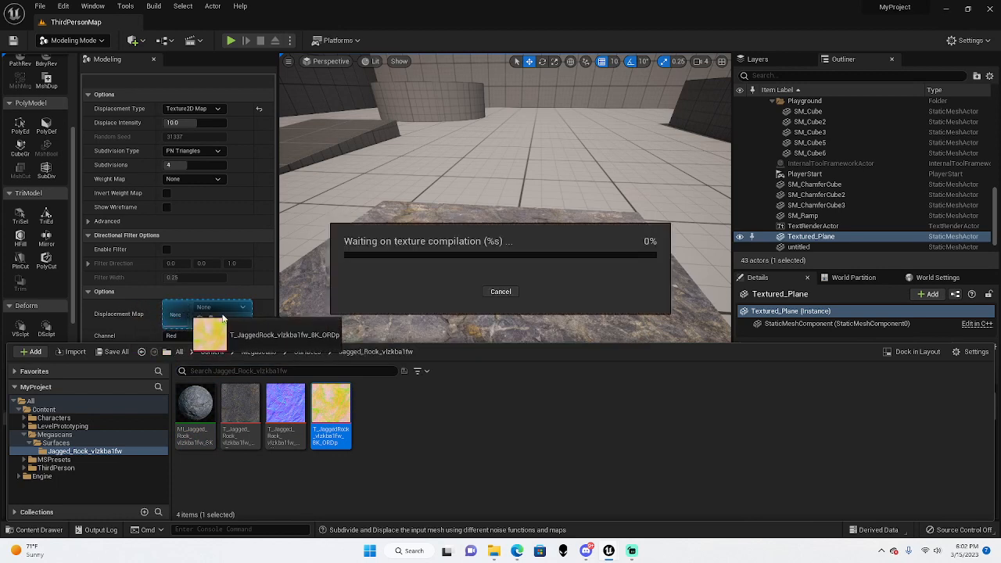
pyautogui.moveTo(513, 250)
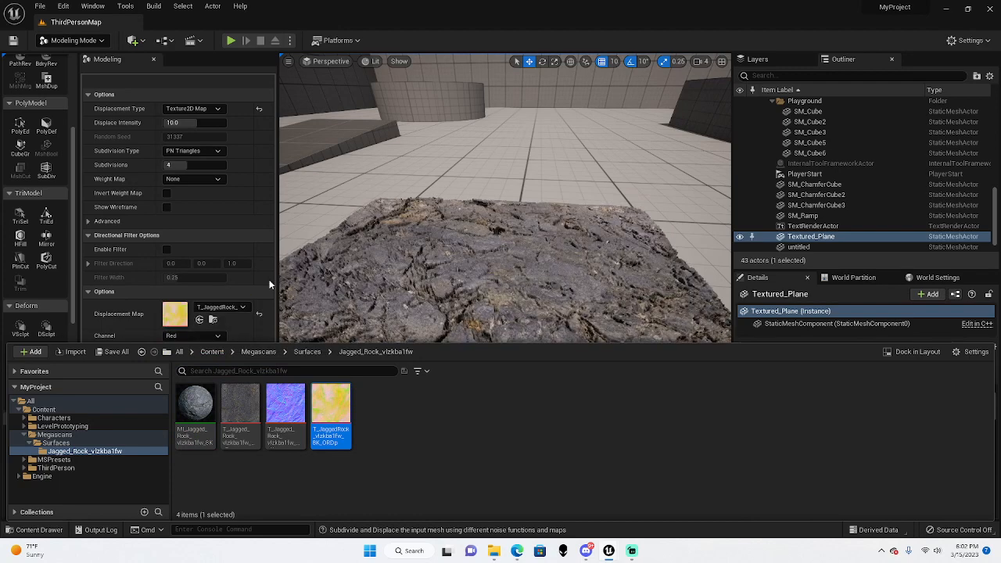
pyautogui.moveTo(243, 295)
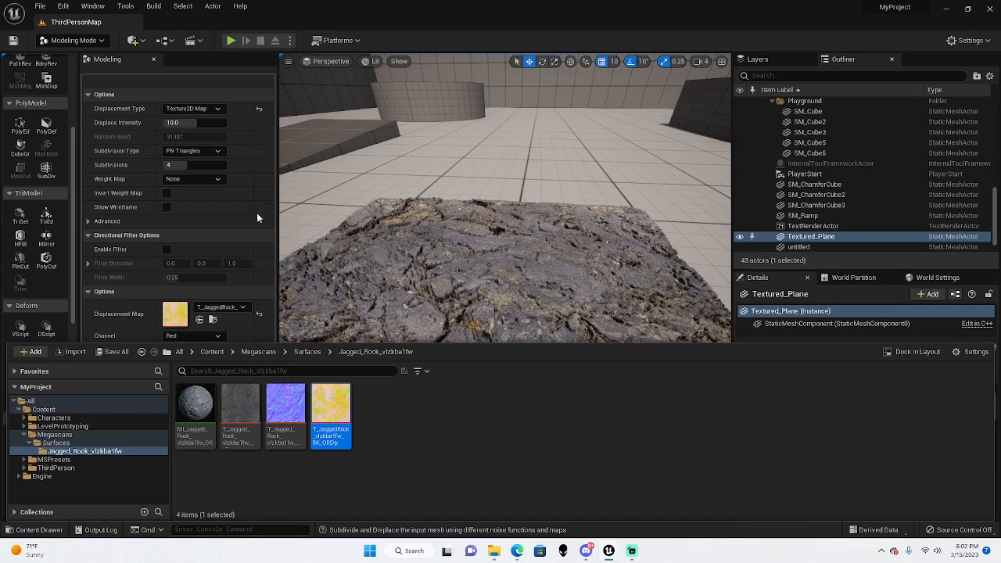
pyautogui.moveTo(481, 348)
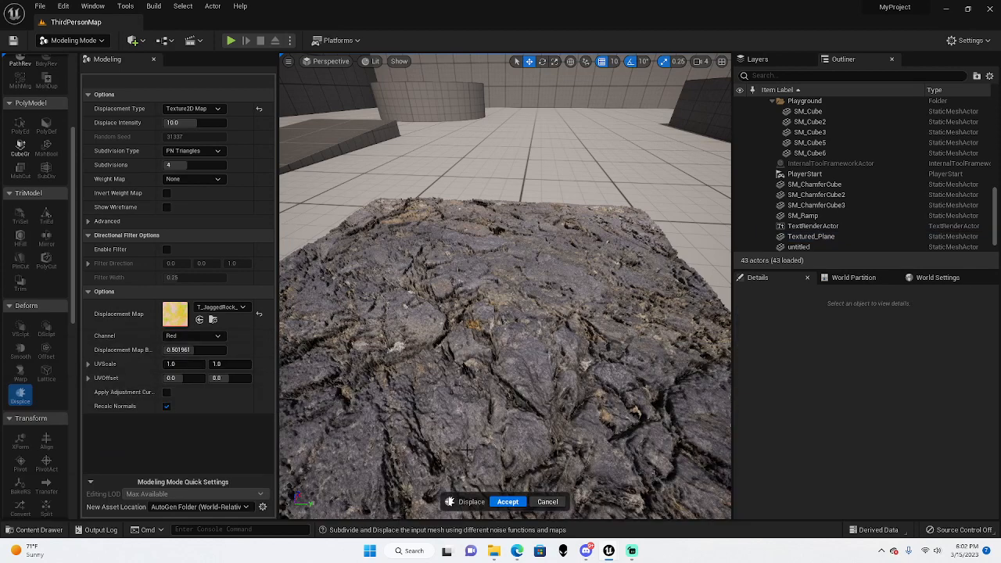
# Switch the Displacement Map Channel to Blue and lower the viewport camera speed.
pyautogui.click(194, 336)
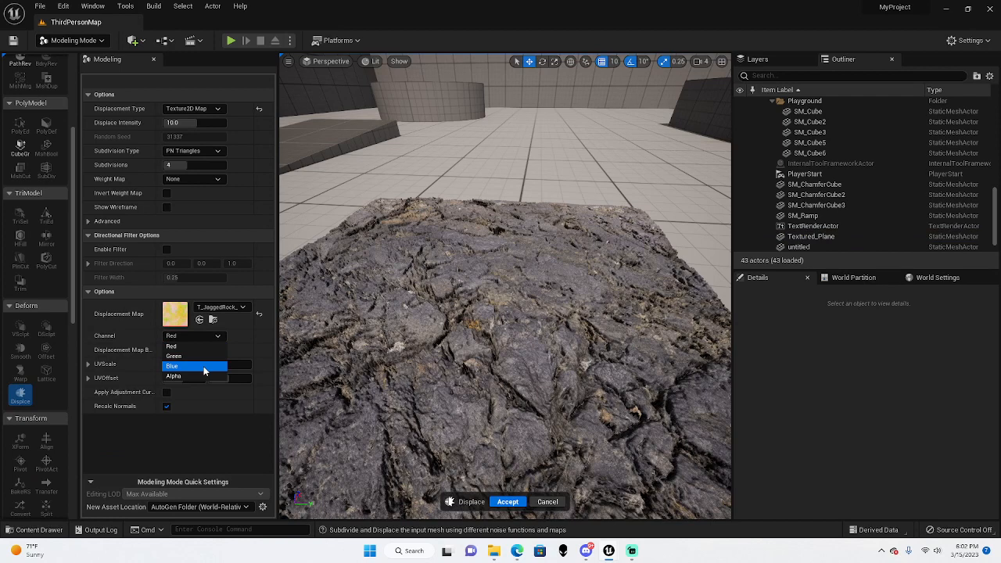
pyautogui.click(172, 366)
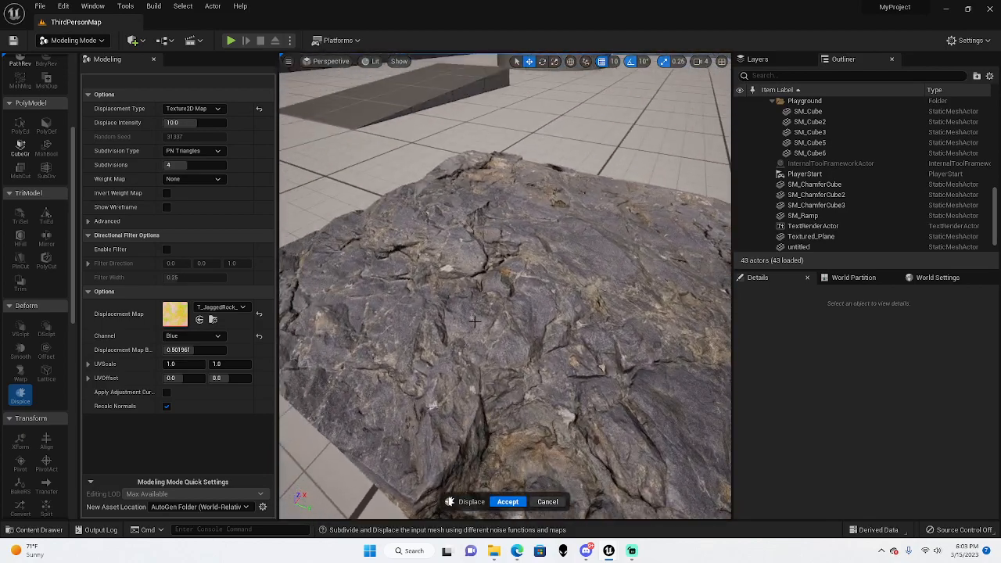
pyautogui.click(704, 61)
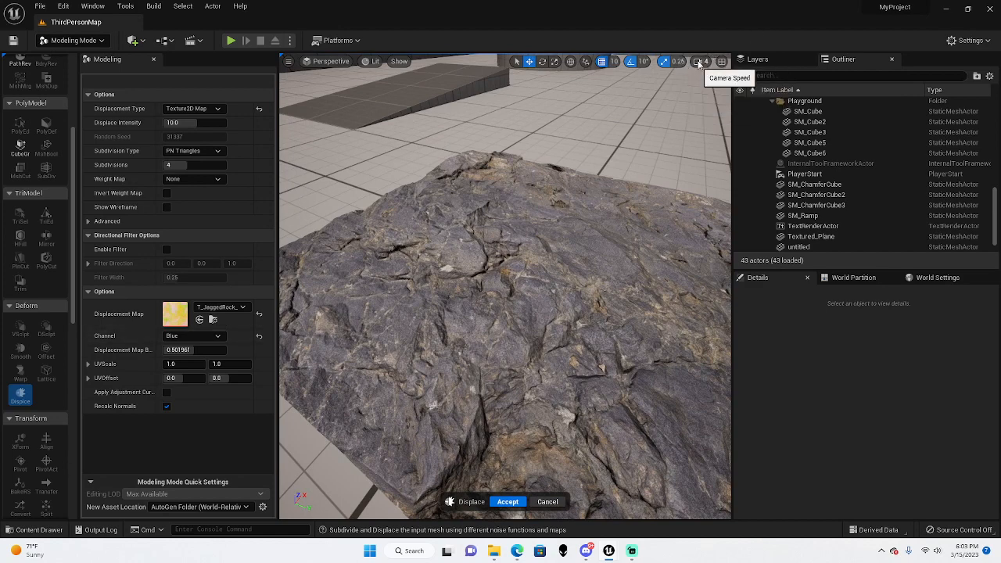
pyautogui.click(702, 61)
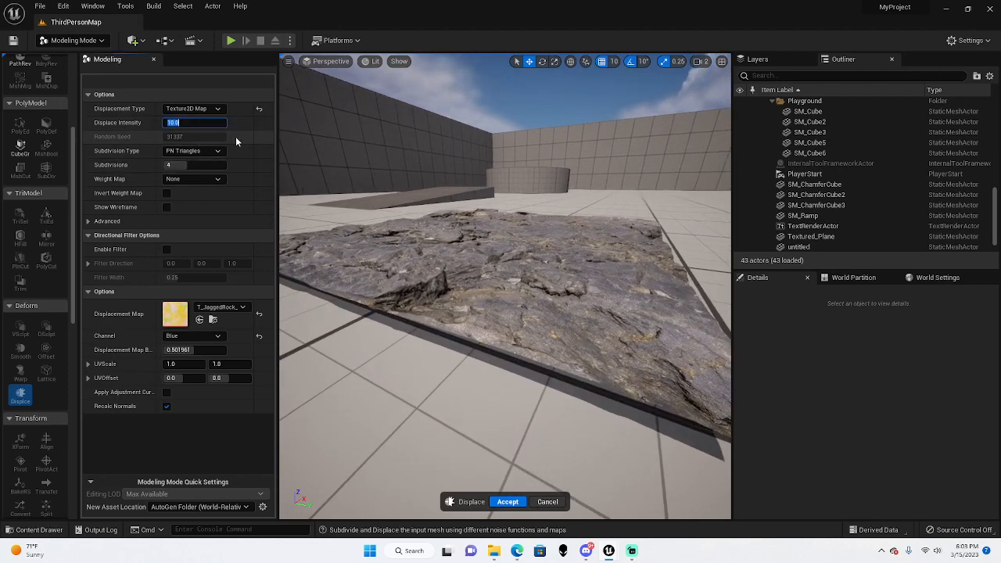
# Try Displace Intensity values 5, 10, 3, 20, 50 and 18, settling on 16.
pyautogui.write('5.0')
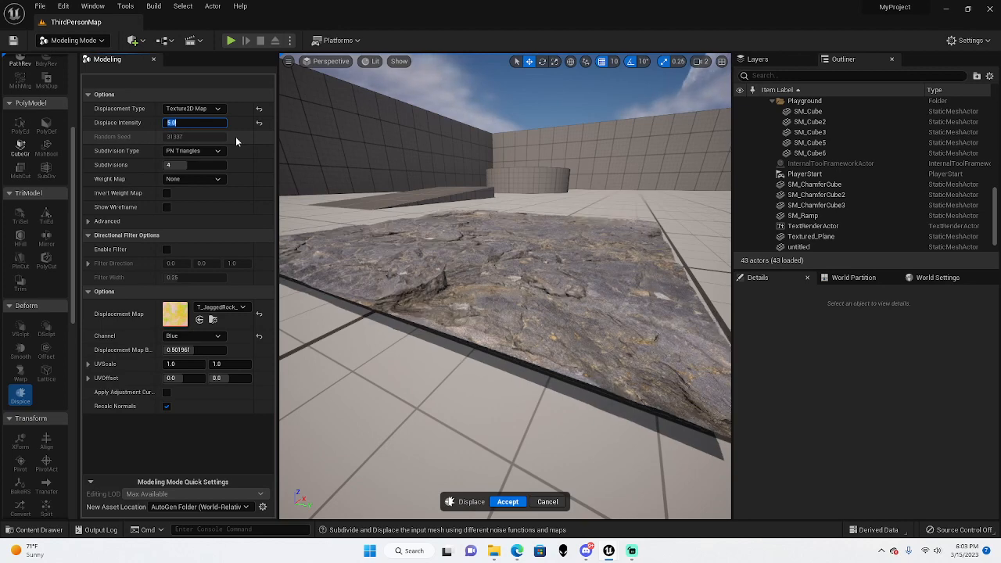
pyautogui.write('10.0')
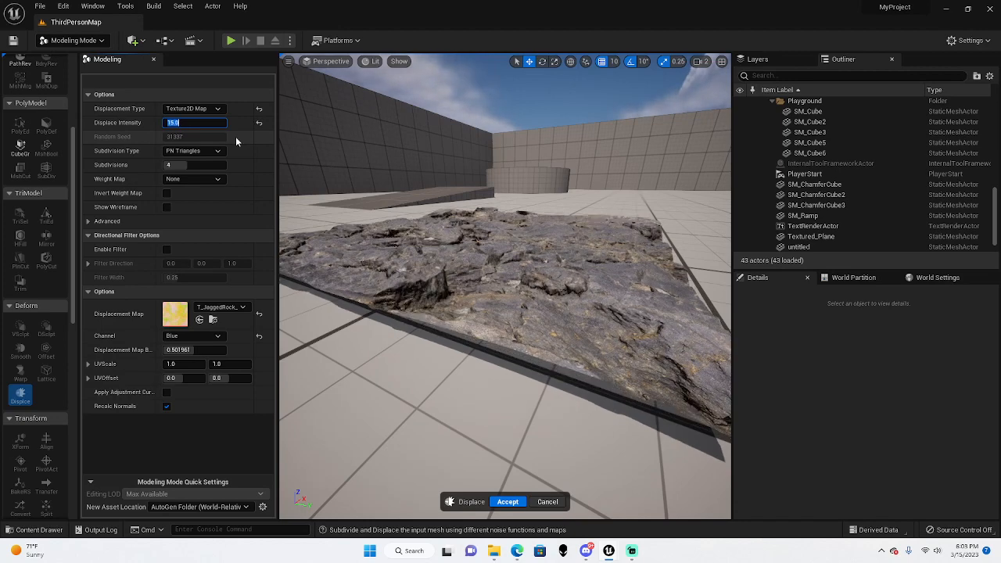
pyautogui.write('3')
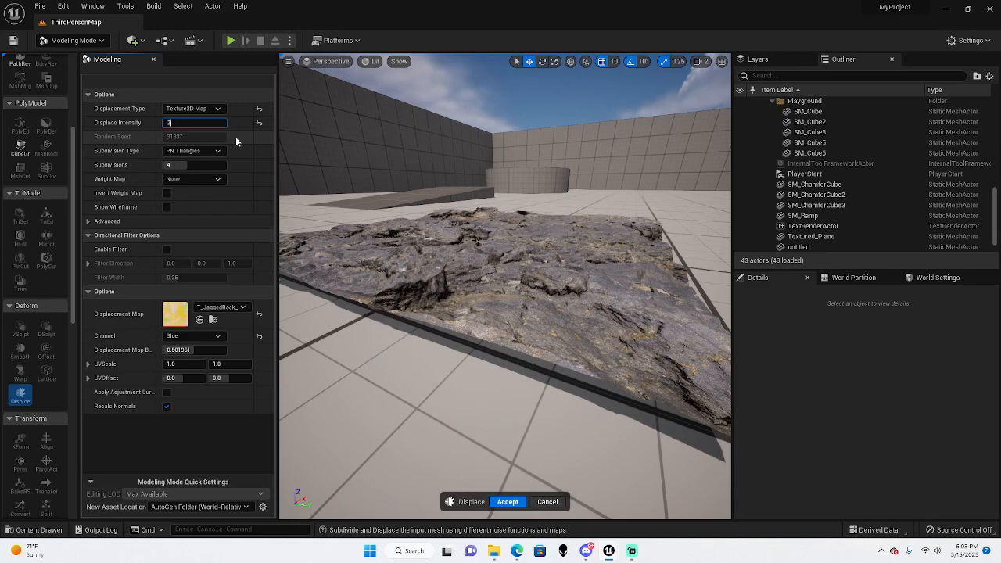
pyautogui.write('20.0')
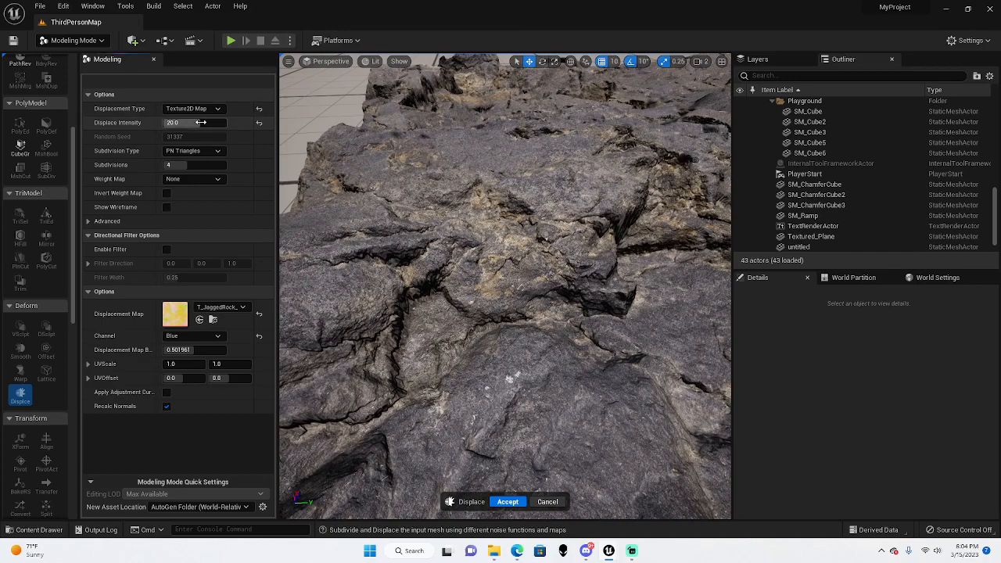
pyautogui.write('50.0')
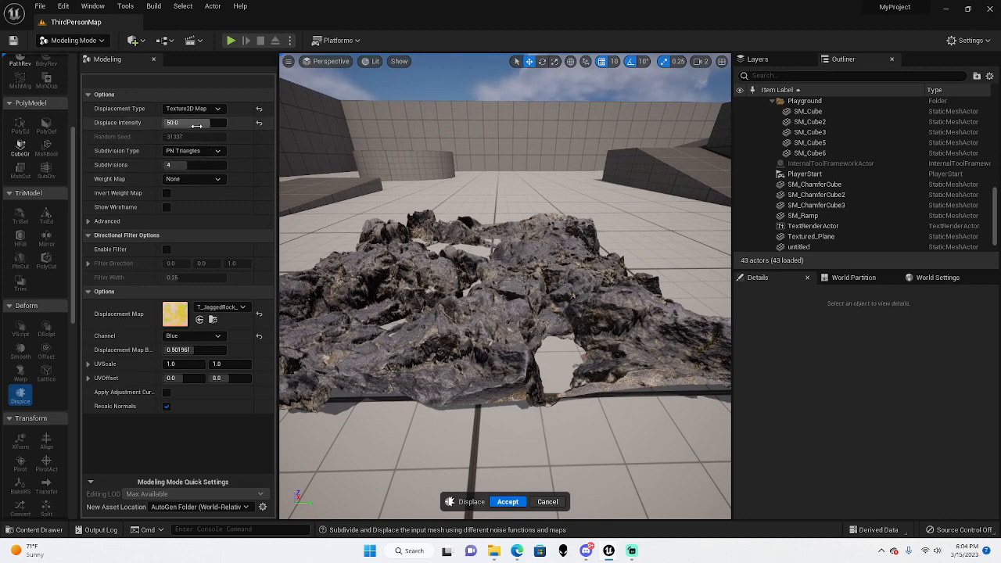
pyautogui.write('18')
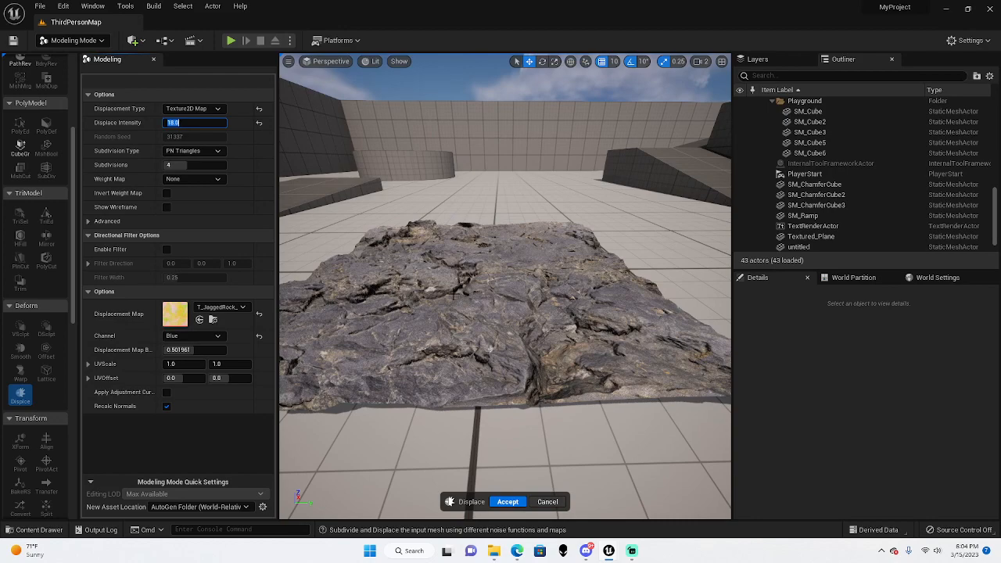
pyautogui.write('16')
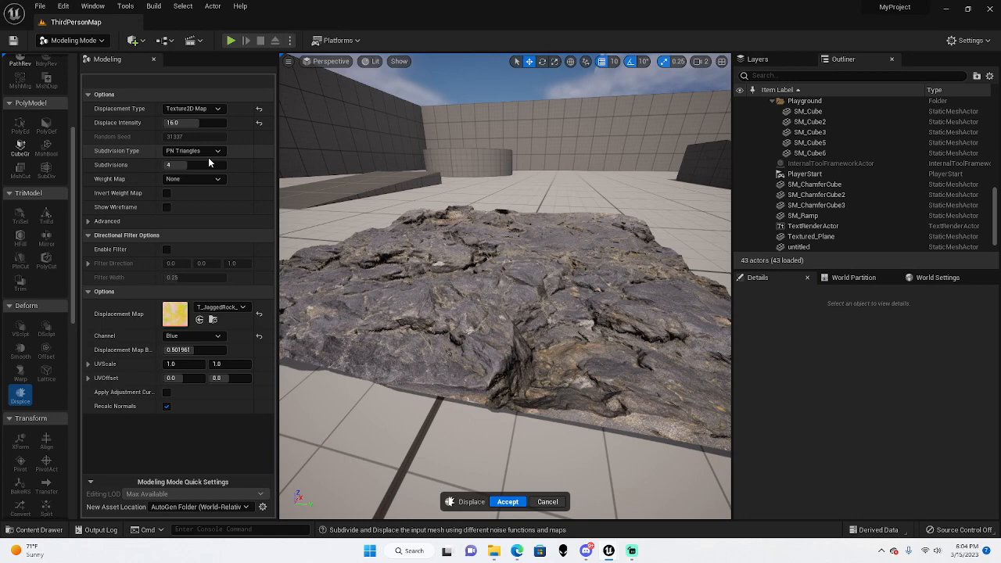
# Raise the Displace tool's Subdivisions from 4 to 8.
pyautogui.click(196, 164)
pyautogui.write('8')
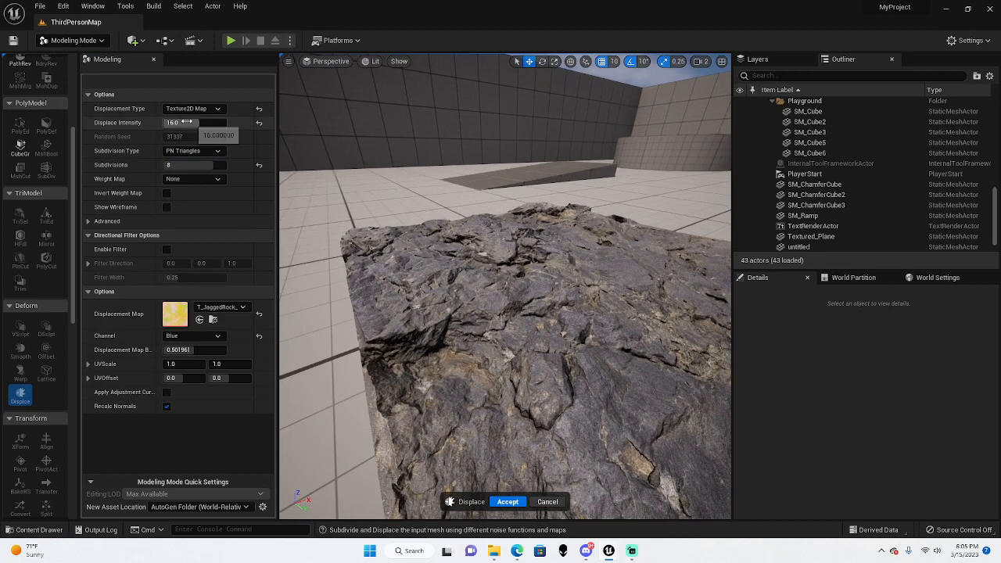
pyautogui.click(195, 123)
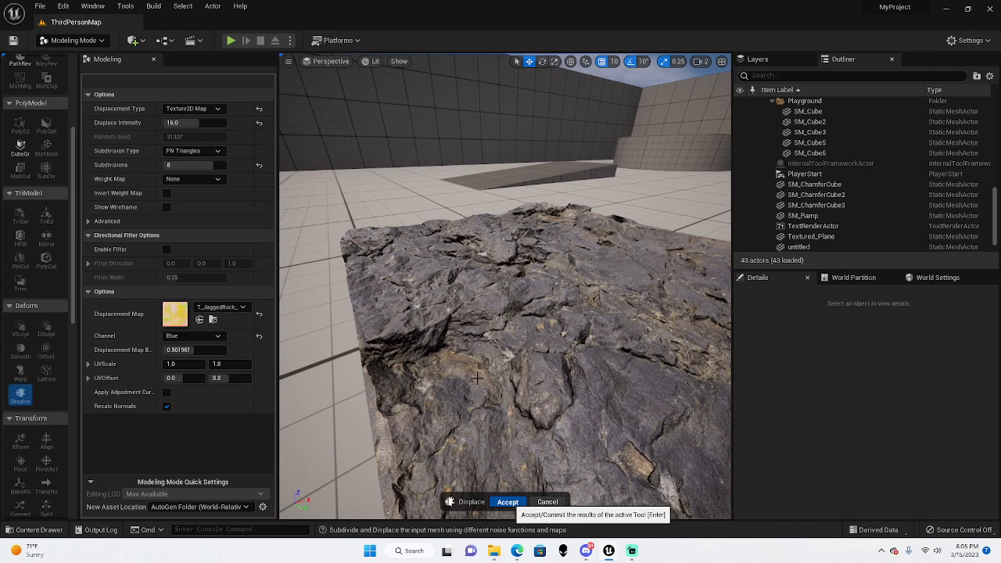
# Accept the Displace tool so Textured_Plane keeps its rocky mesh permanently.
pyautogui.click(507, 501)
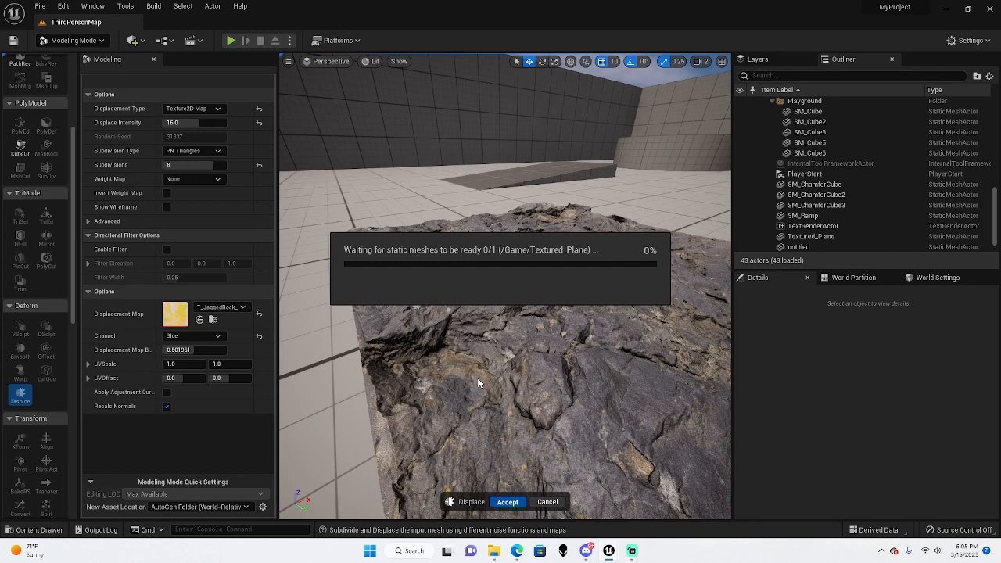
pyautogui.moveTo(163, 429)
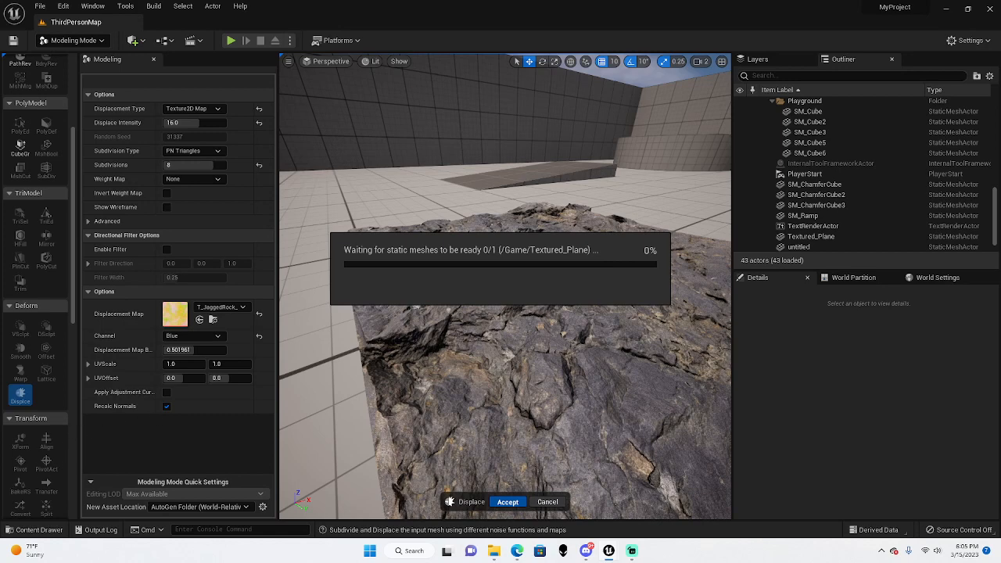
pyautogui.moveTo(524, 282)
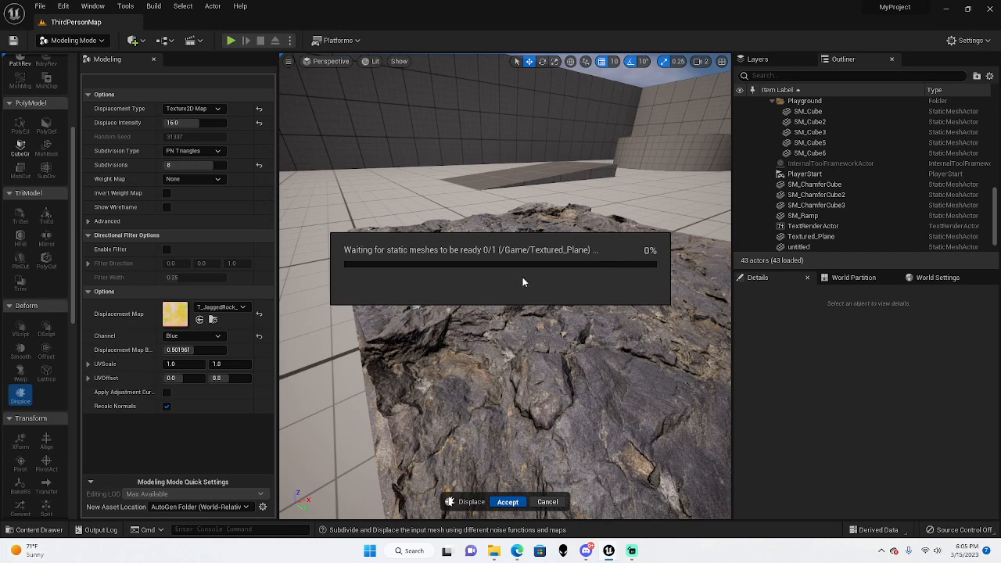
pyautogui.click(508, 501)
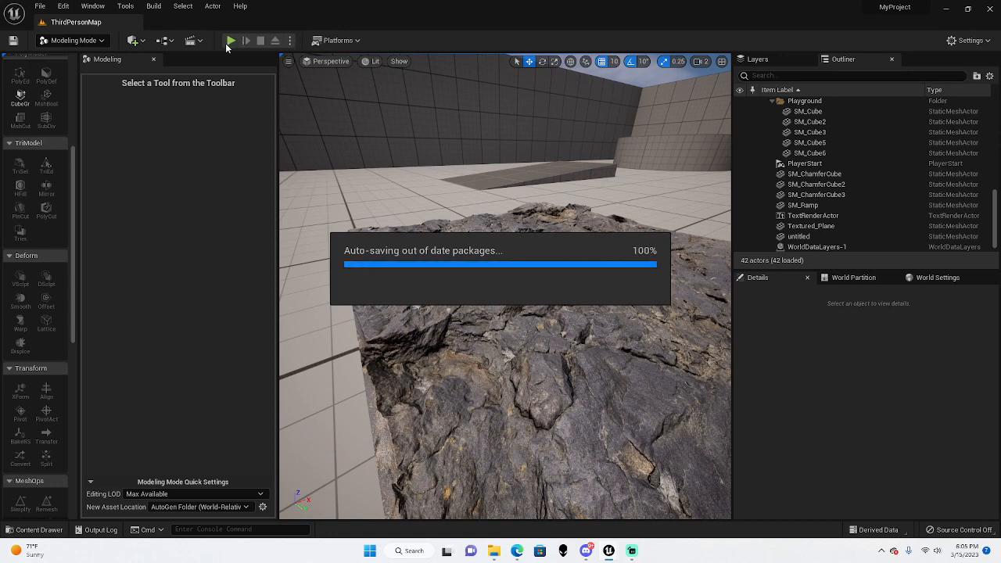
pyautogui.click(230, 40)
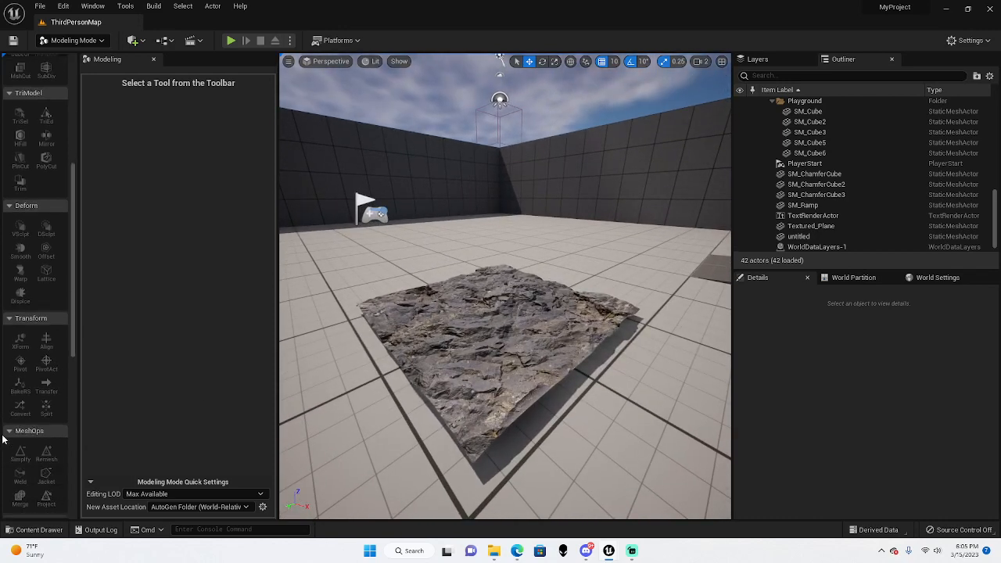
# Simplify Textured_Plane at 50 percent, accept it, and start a Play session.
pyautogui.scroll(-3)
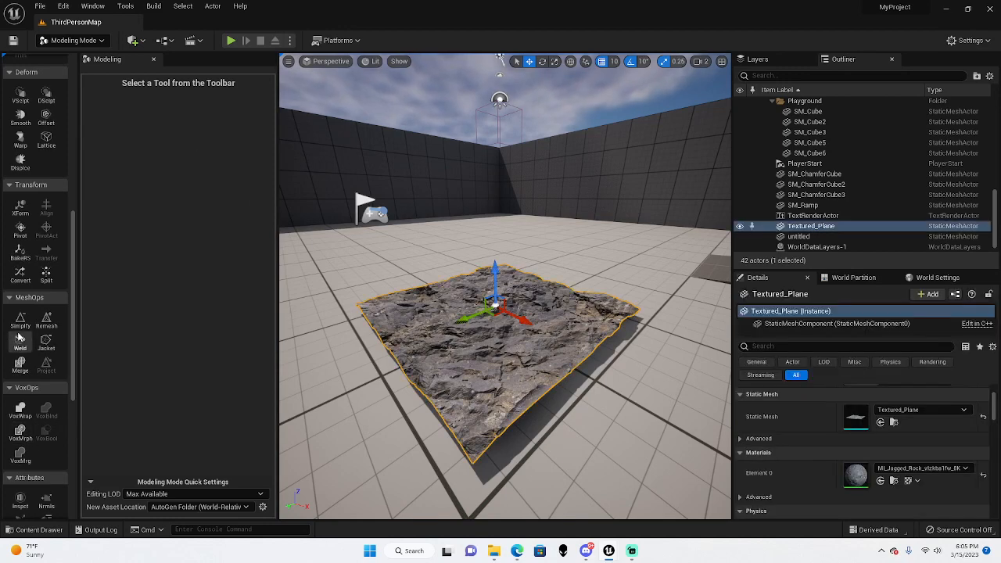
pyautogui.click(20, 320)
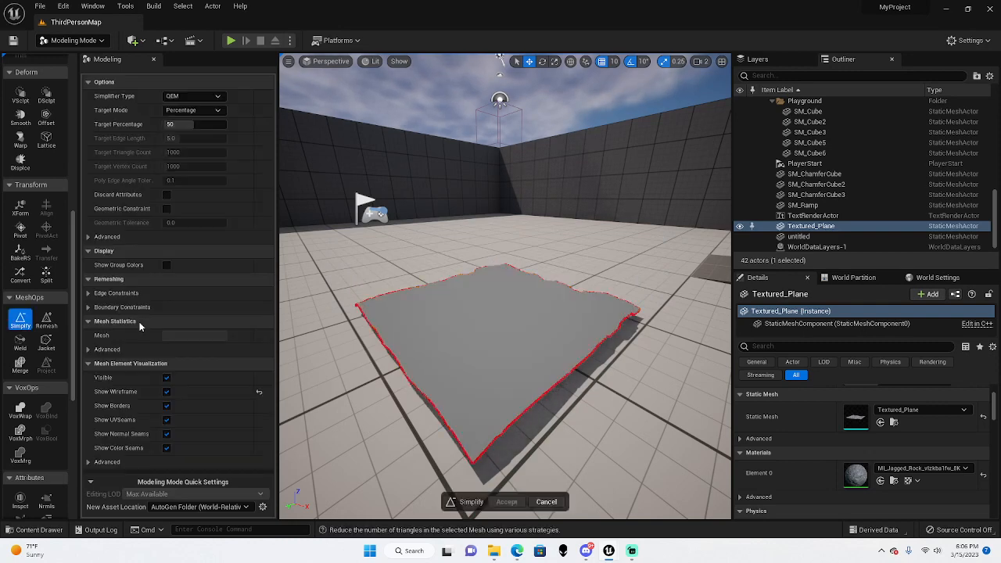
pyautogui.moveTo(456, 39)
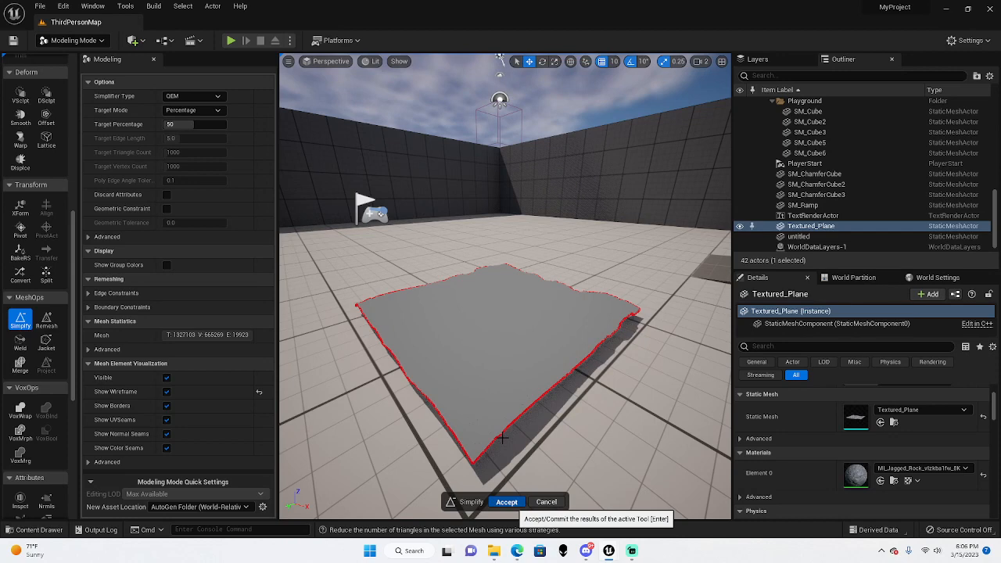
pyautogui.click(507, 501)
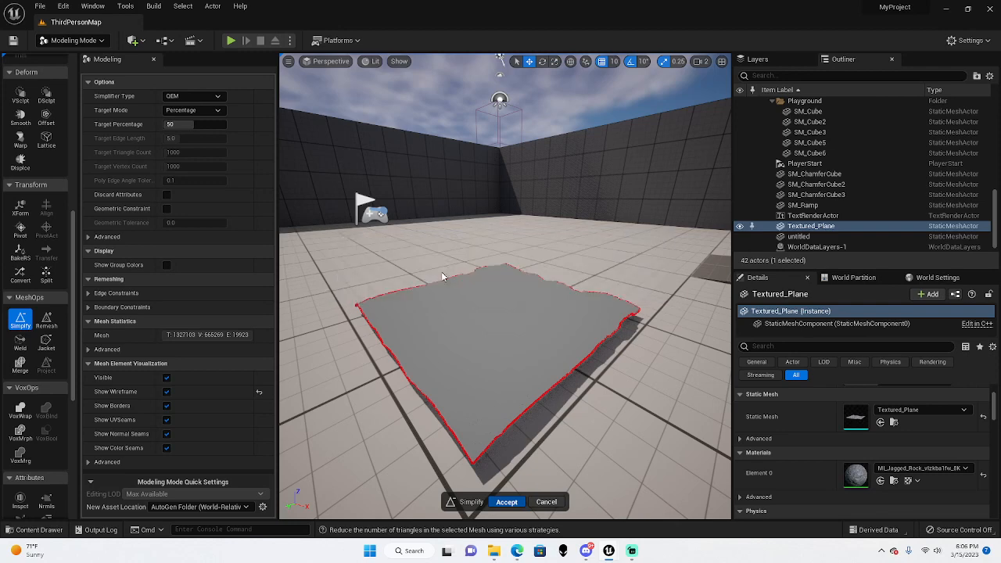
pyautogui.click(506, 501)
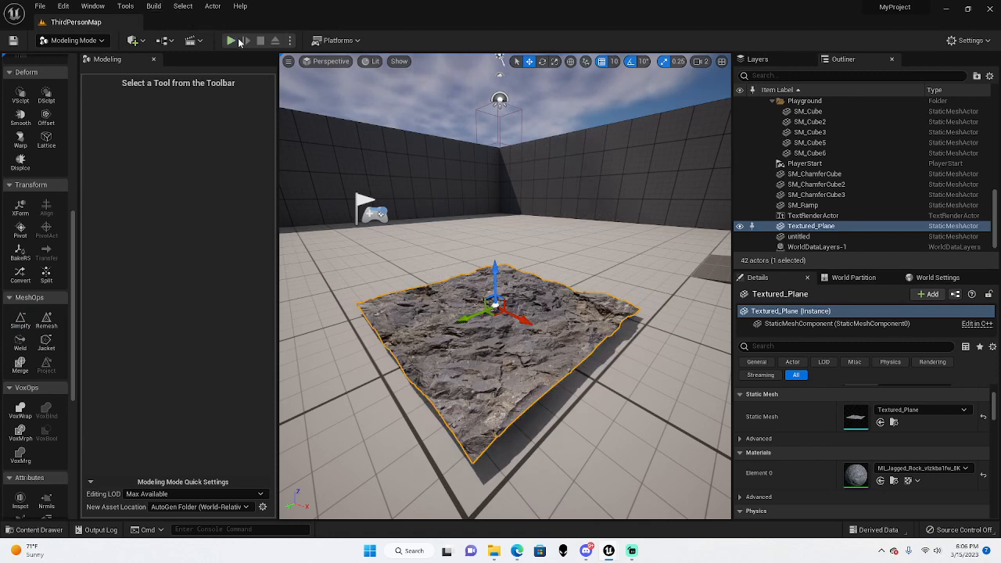
pyautogui.click(230, 40)
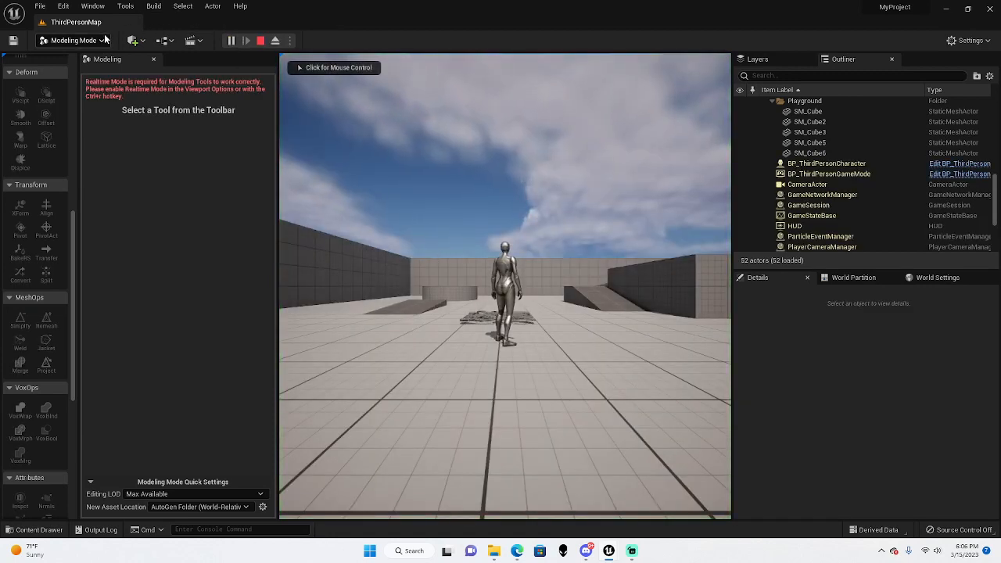